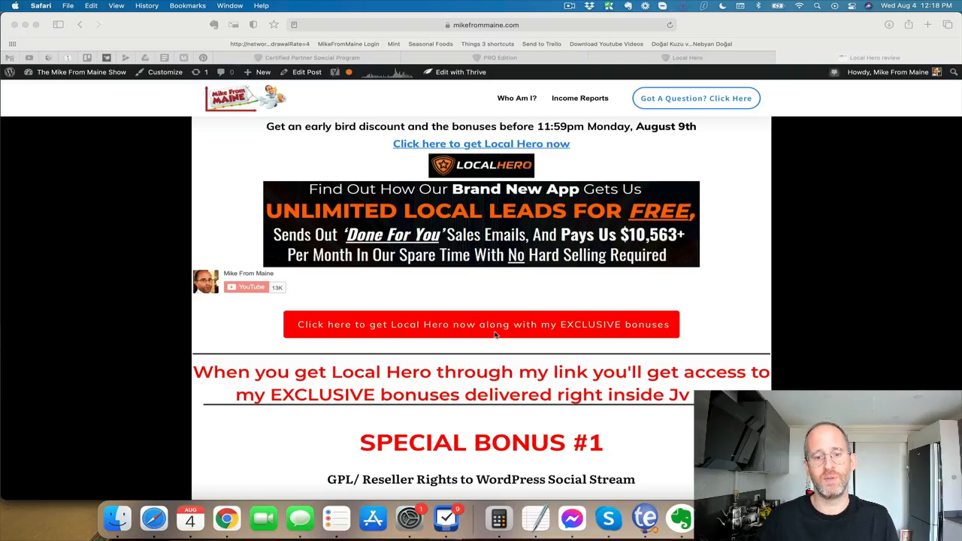
Step: Scroll through the bonus list on the mikefrommaine.com review page
{"action": "scroll", "scroll_direction": "down", "scroll_amount": 3}
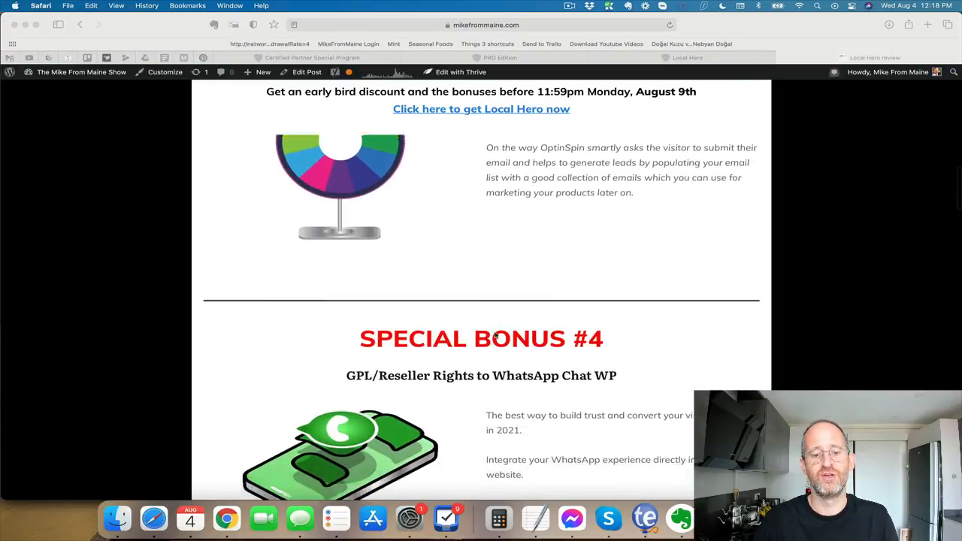
{"action": "scroll", "scroll_direction": "down", "scroll_amount": 3}
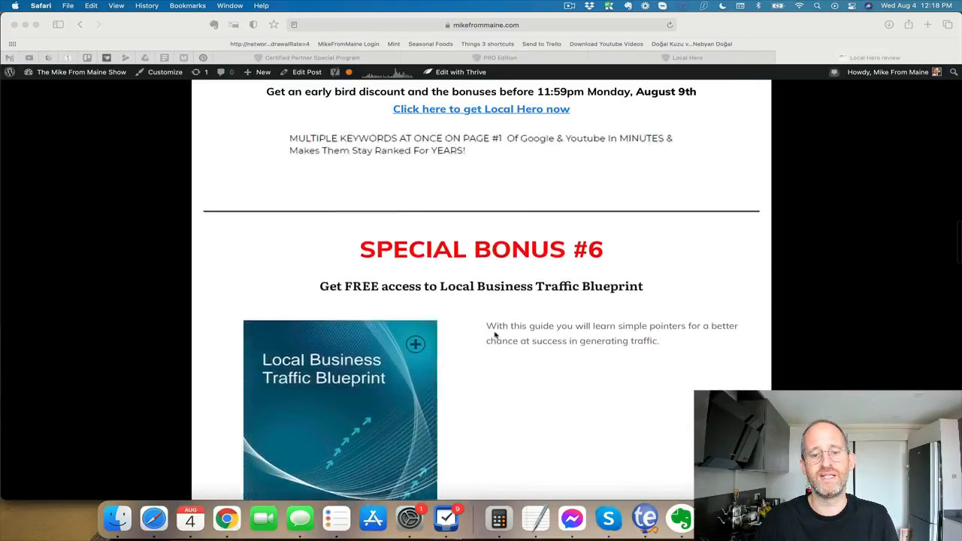
{"action": "scroll", "scroll_direction": "up", "scroll_amount": 3}
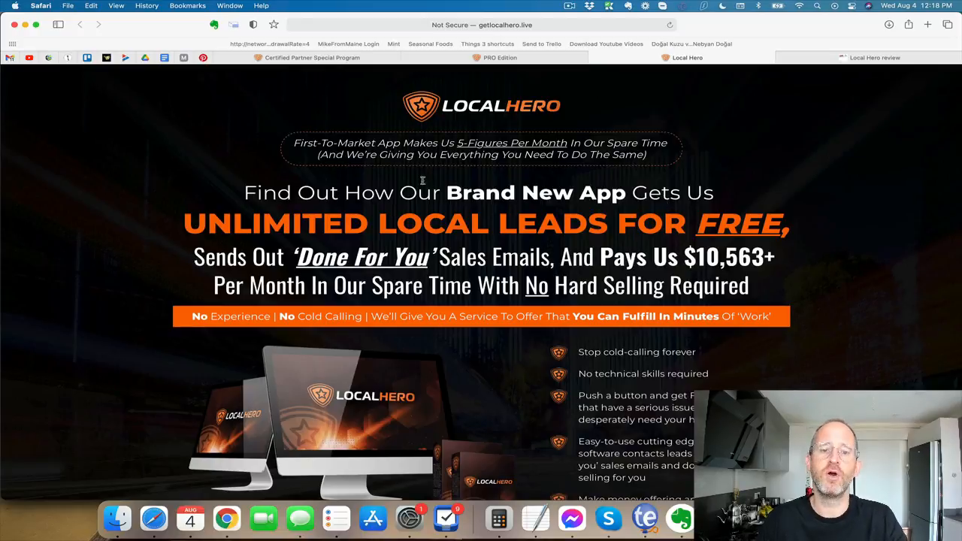
{"action": "mouse_move", "coordinate": [567, 172]}
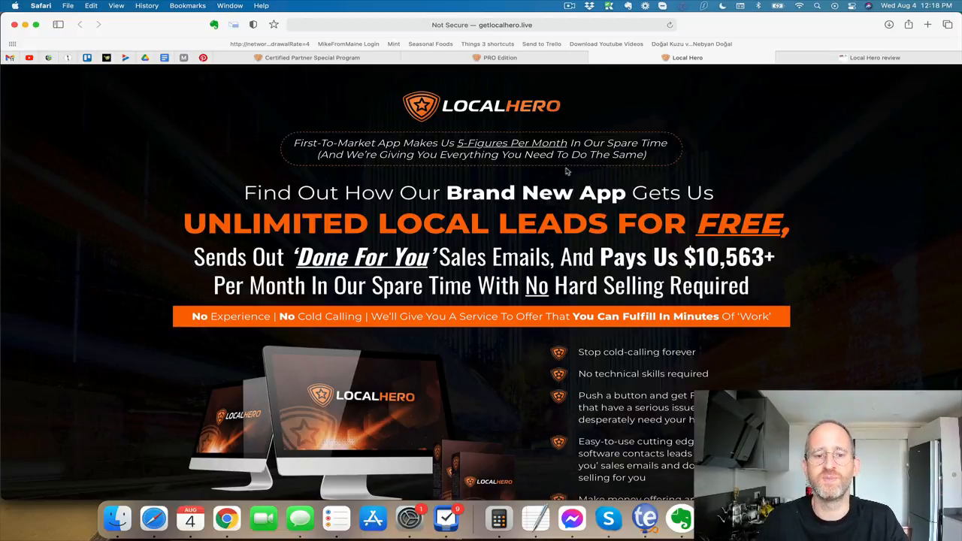
{"action": "mouse_move", "coordinate": [577, 172]}
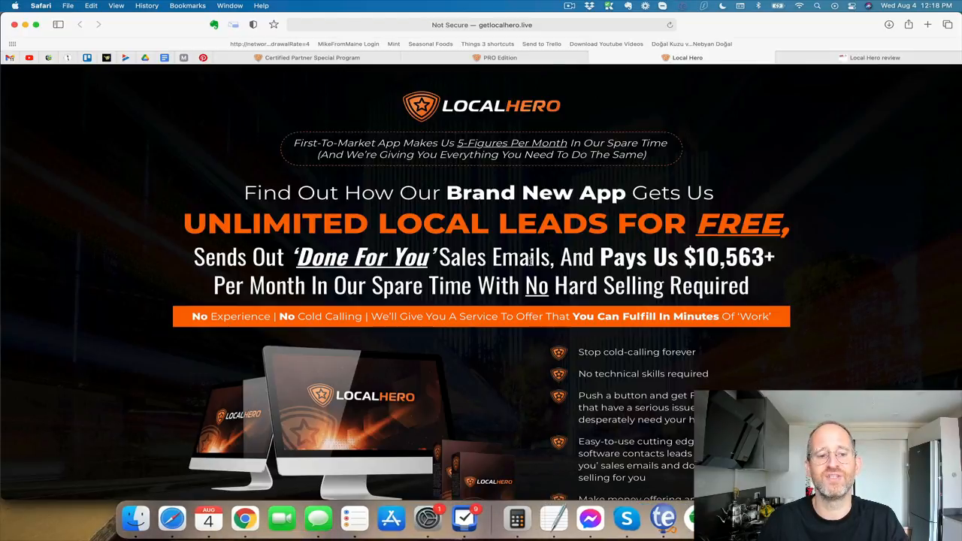
{"action": "scroll", "scroll_direction": "down", "scroll_amount": 3}
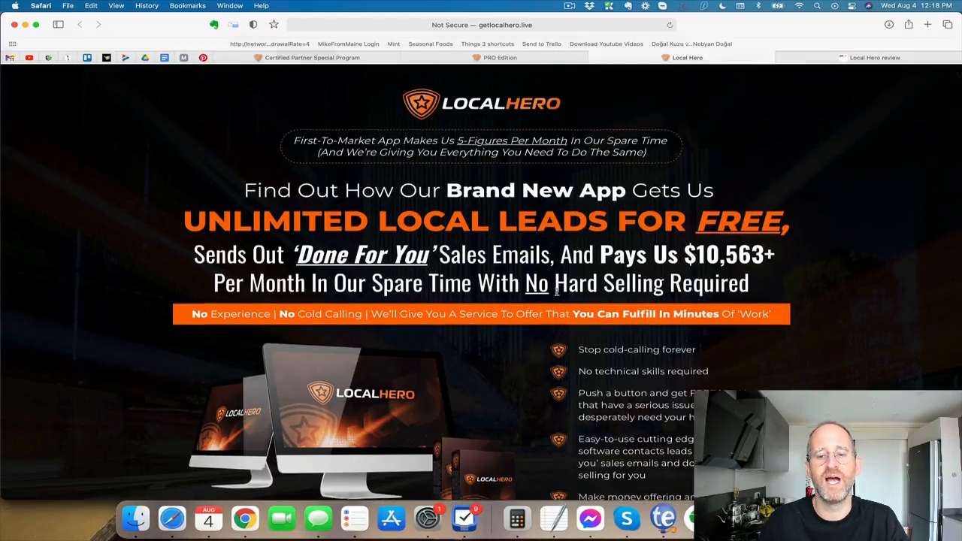
{"action": "scroll", "scroll_direction": "down", "scroll_amount": 3}
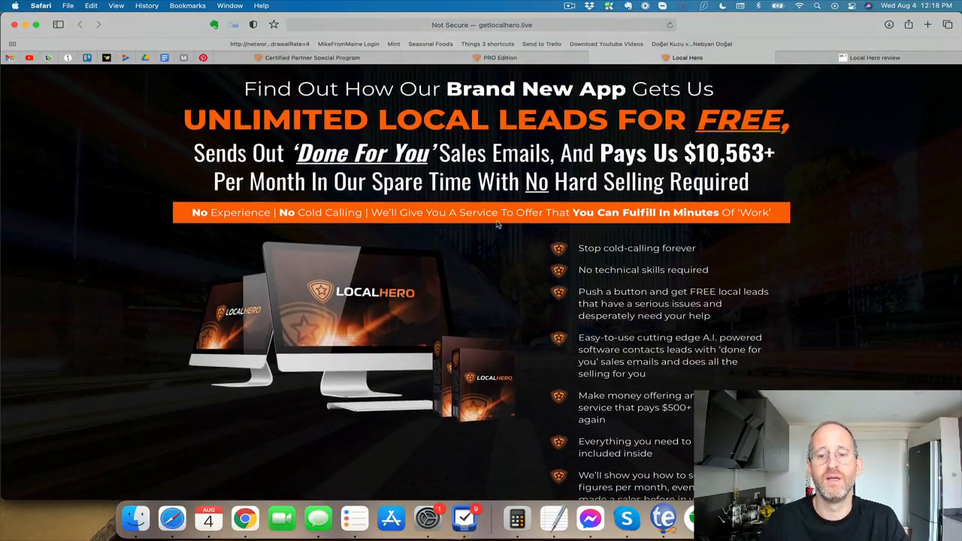
{"action": "mouse_move", "coordinate": [735, 239]}
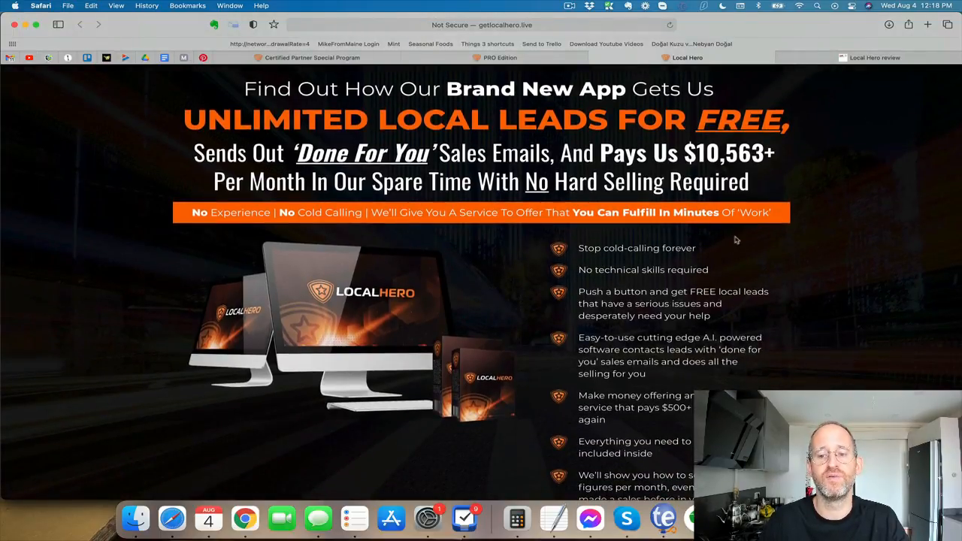
{"action": "scroll", "scroll_direction": "down", "scroll_amount": 3}
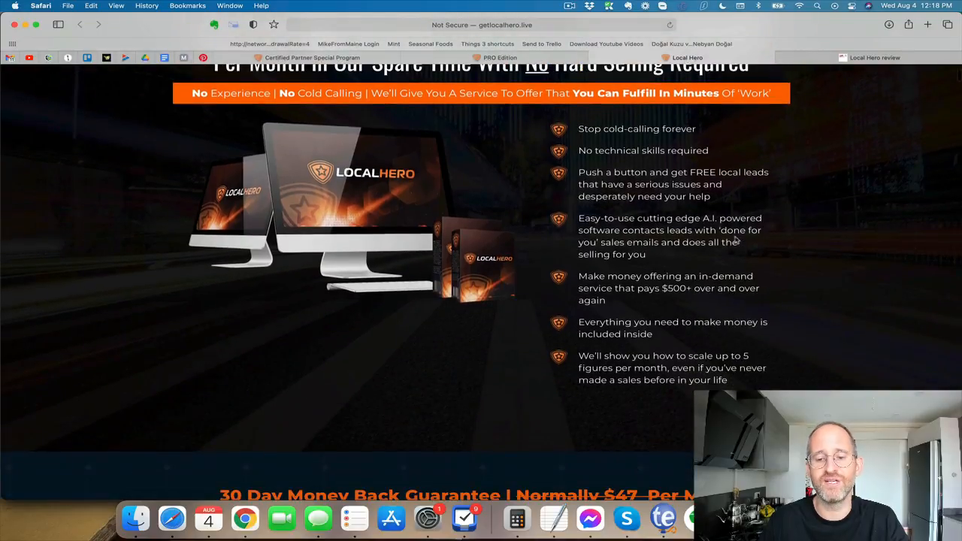
{"action": "scroll", "scroll_direction": "up", "scroll_amount": 3}
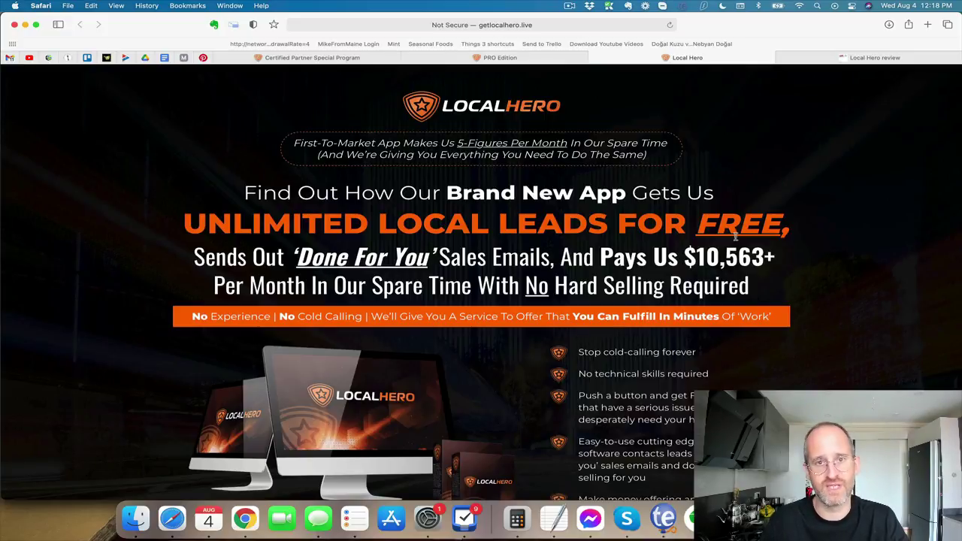
{"action": "scroll", "scroll_direction": "down", "scroll_amount": 3}
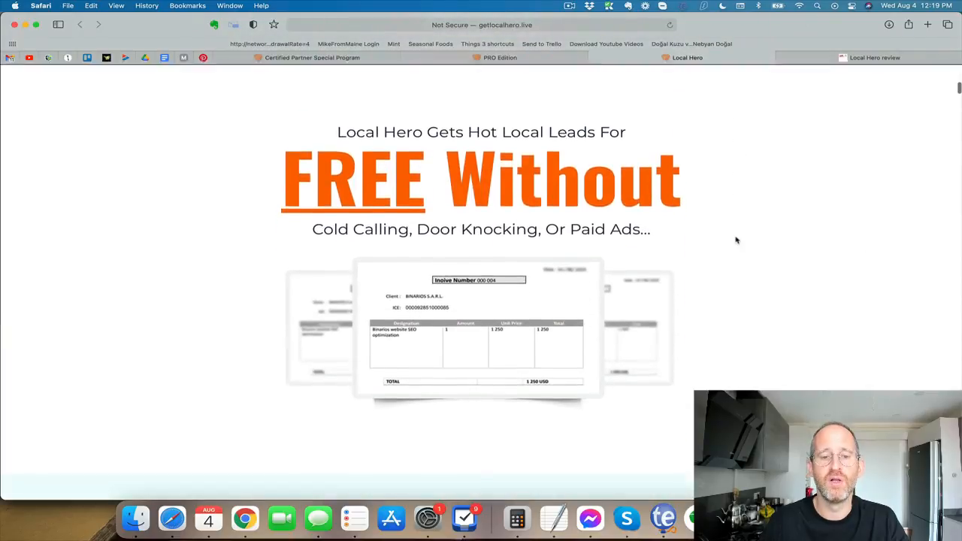
{"action": "scroll", "scroll_direction": "down", "scroll_amount": 3}
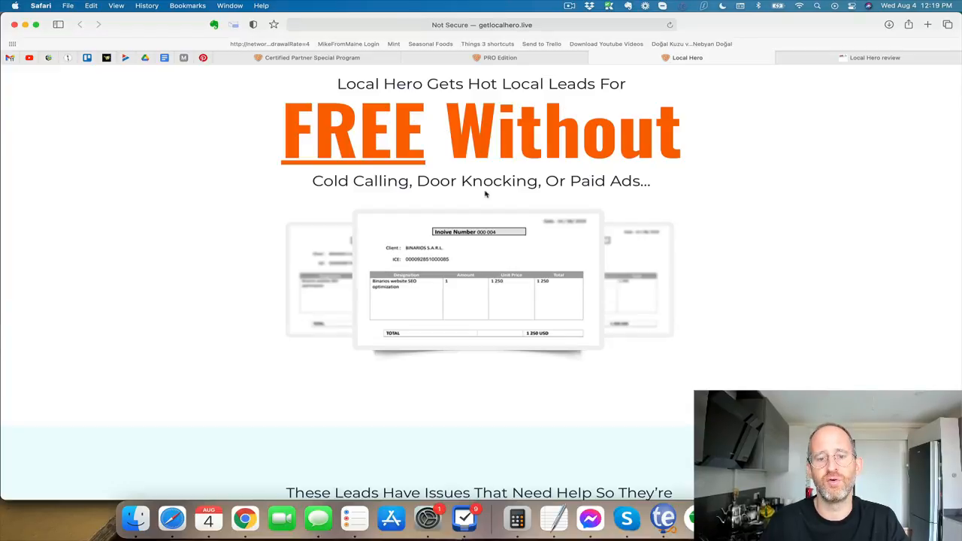
{"action": "scroll", "scroll_direction": "down", "scroll_amount": 3}
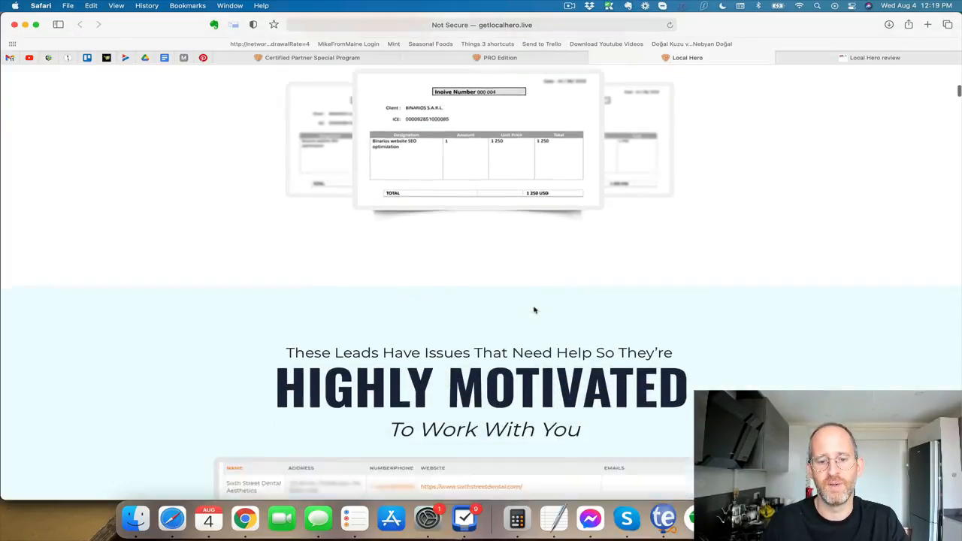
{"action": "scroll", "scroll_direction": "down", "scroll_amount": 3}
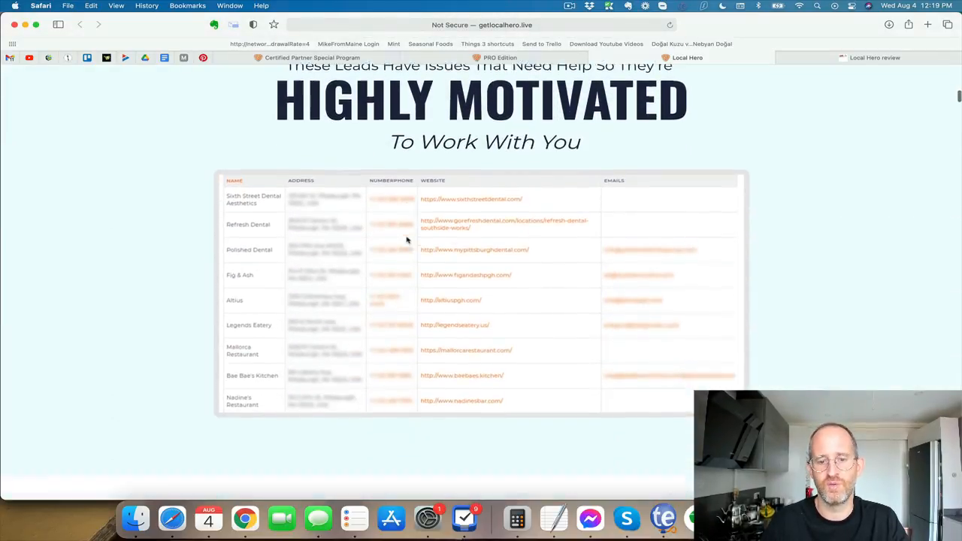
{"action": "scroll", "scroll_direction": "down", "scroll_amount": 3}
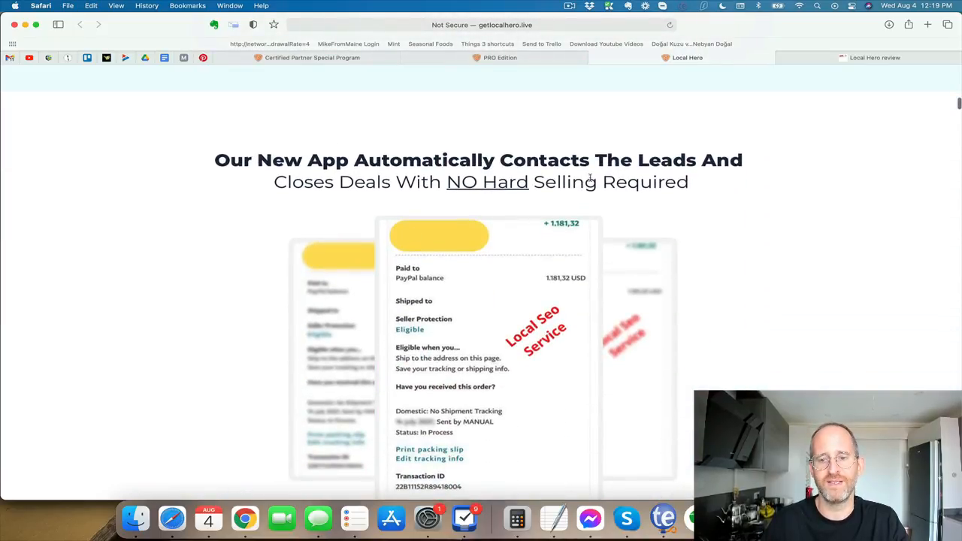
{"action": "scroll", "scroll_direction": "down", "scroll_amount": 3}
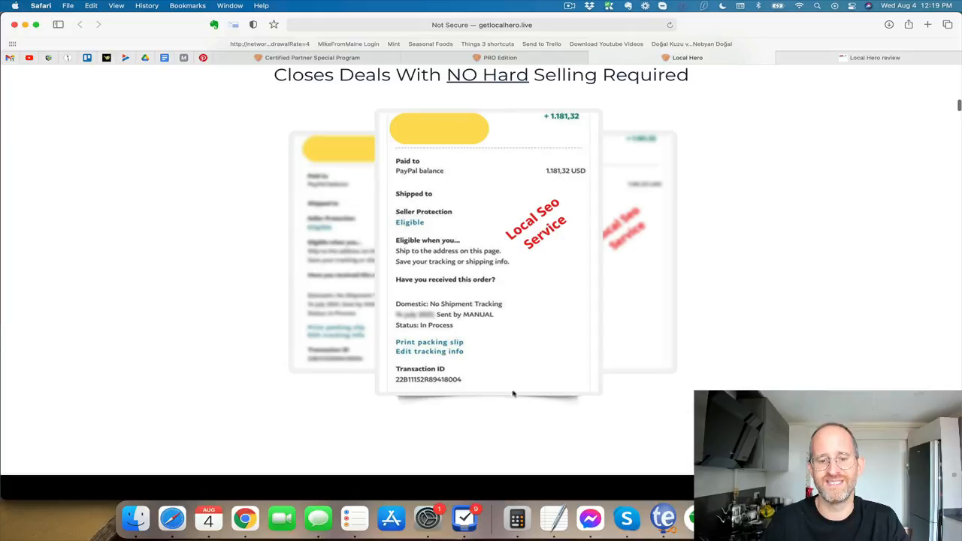
{"action": "scroll", "scroll_direction": "down", "scroll_amount": 3}
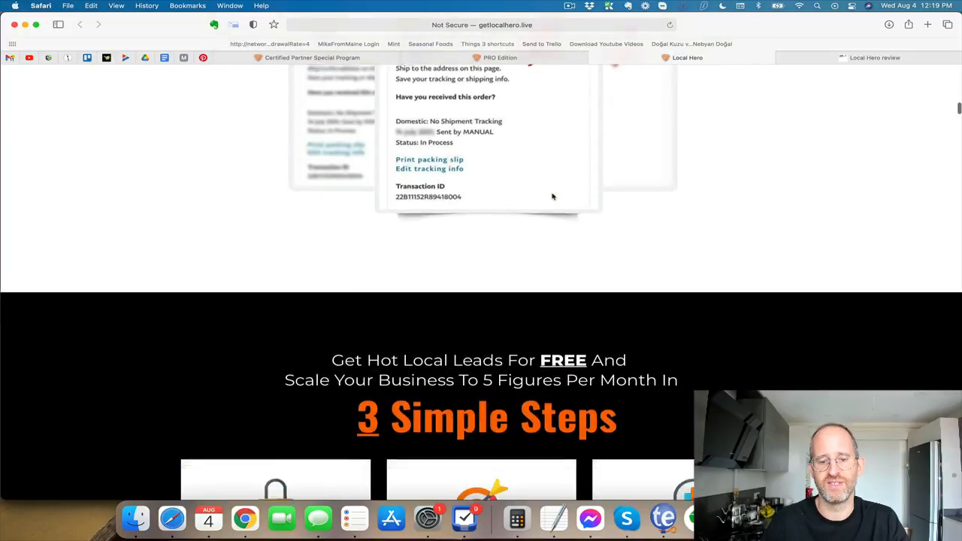
{"action": "scroll", "scroll_direction": "down", "scroll_amount": 3}
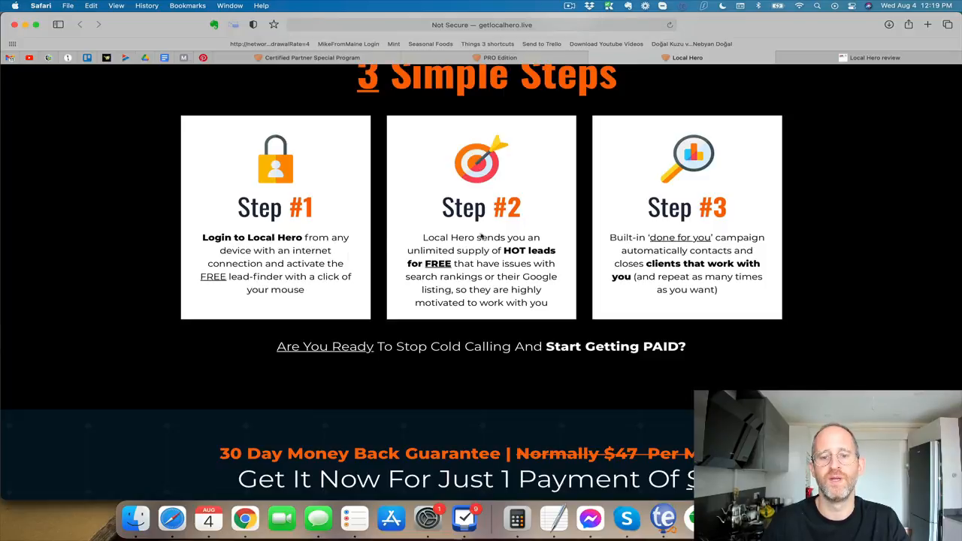
{"action": "mouse_move", "coordinate": [758, 253]}
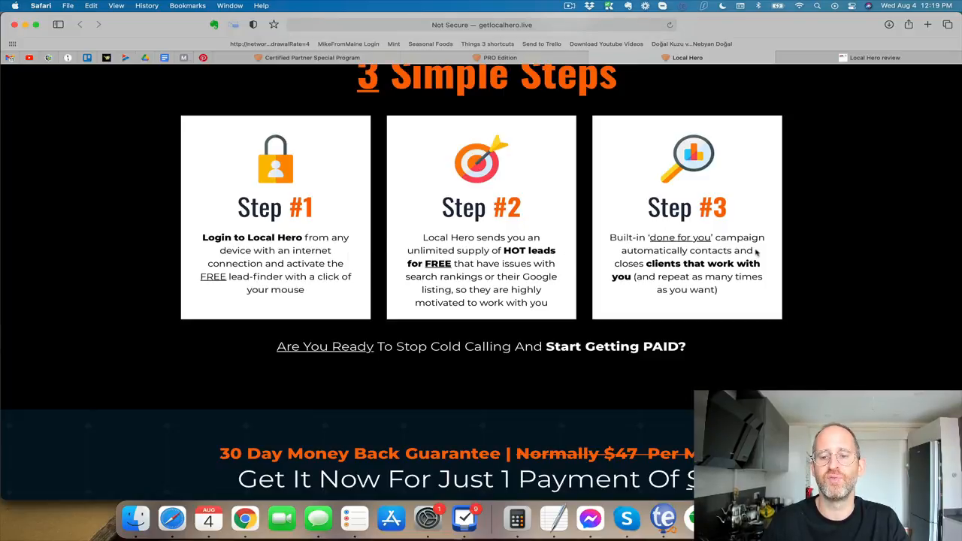
{"action": "scroll", "scroll_direction": "down", "scroll_amount": 3}
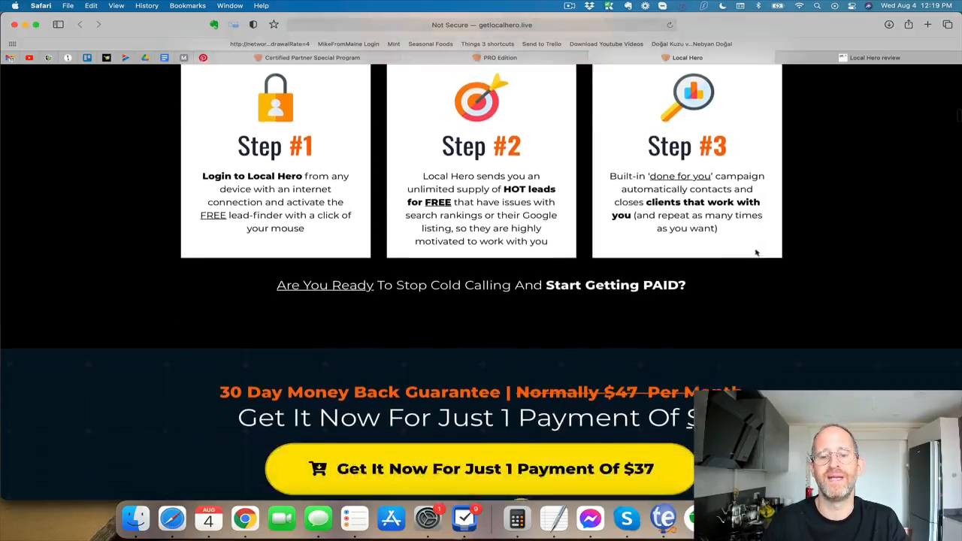
{"action": "scroll", "scroll_direction": "up", "scroll_amount": 3}
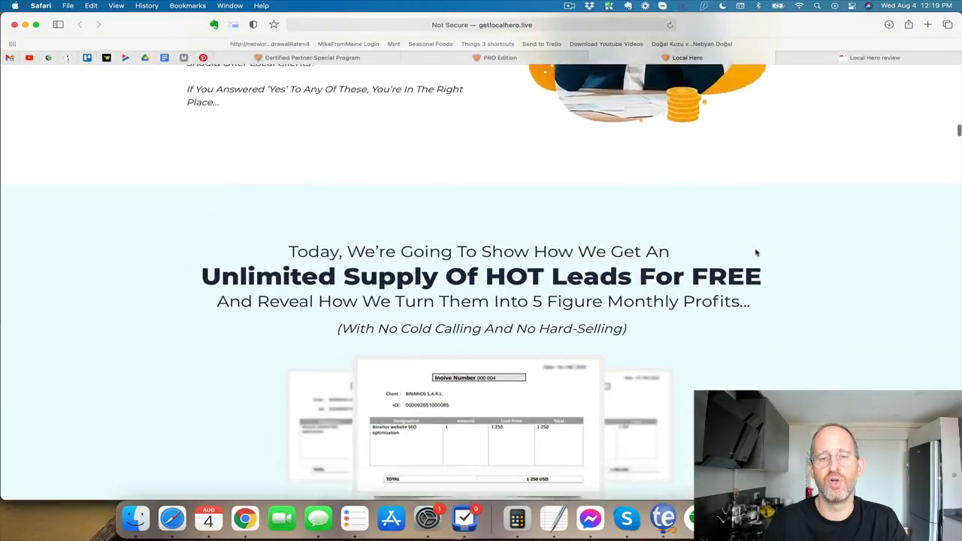
{"action": "scroll", "scroll_direction": "down", "scroll_amount": 3}
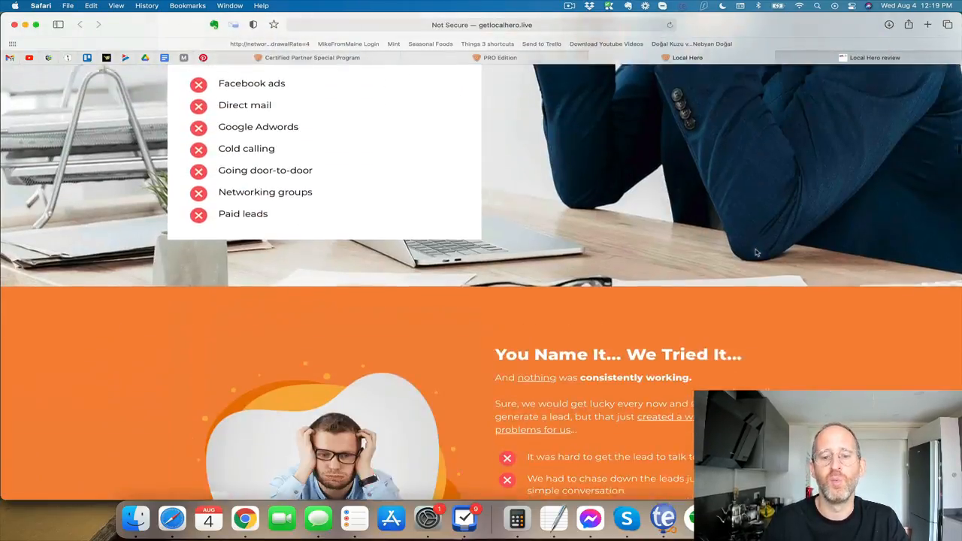
{"action": "scroll", "scroll_direction": "down", "scroll_amount": 3}
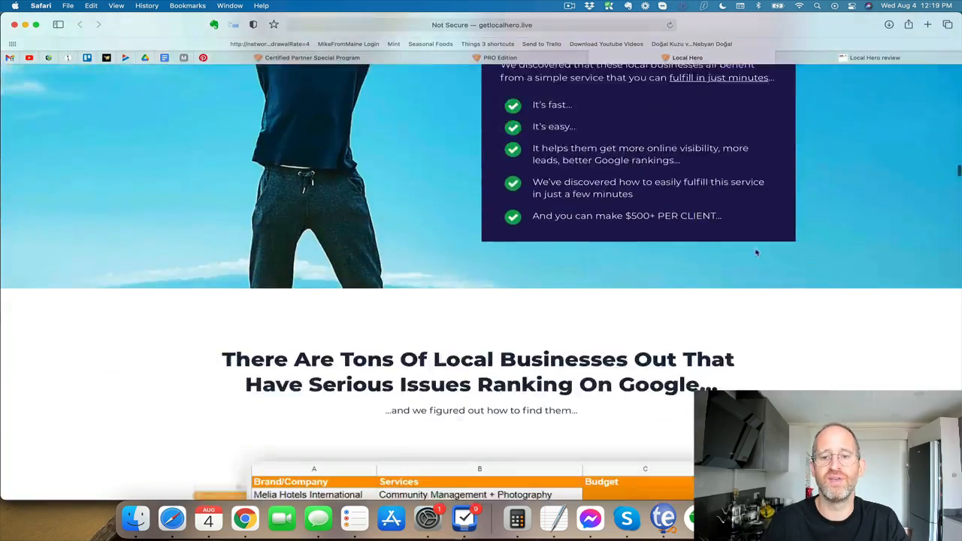
{"action": "scroll", "scroll_direction": "down", "scroll_amount": 3}
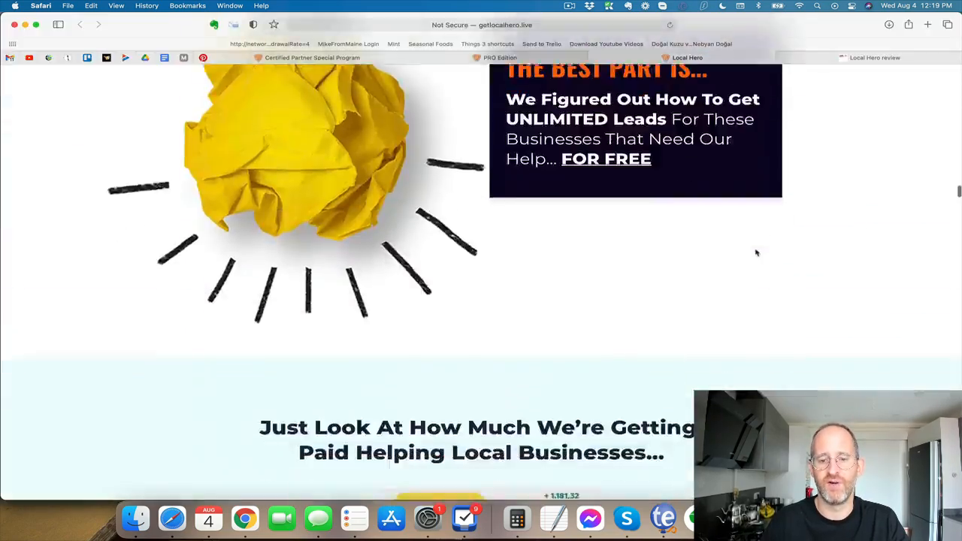
{"action": "scroll", "scroll_direction": "down", "scroll_amount": 3}
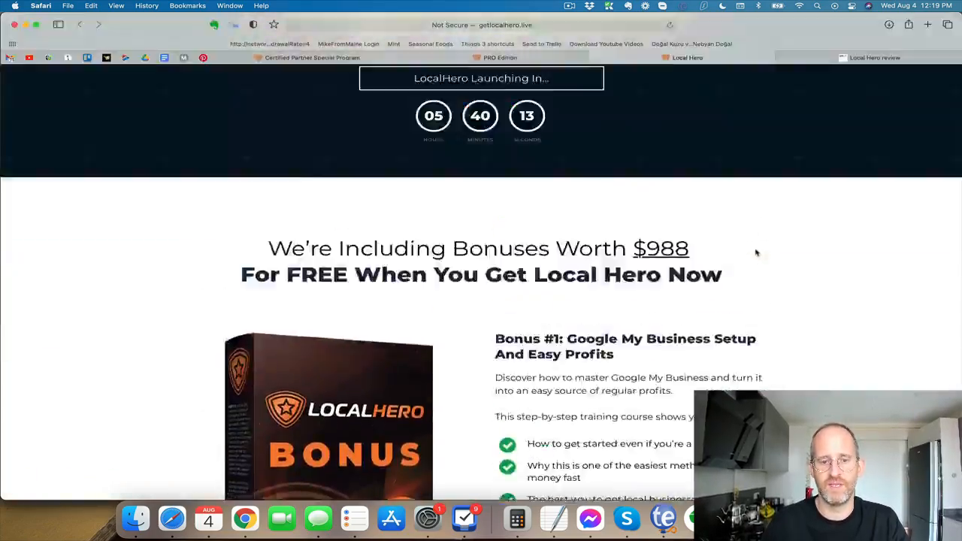
Step: Scroll the getlocalhero.live sales page past the bonuses and $2,323 value stack
{"action": "scroll", "scroll_direction": "down", "scroll_amount": 3}
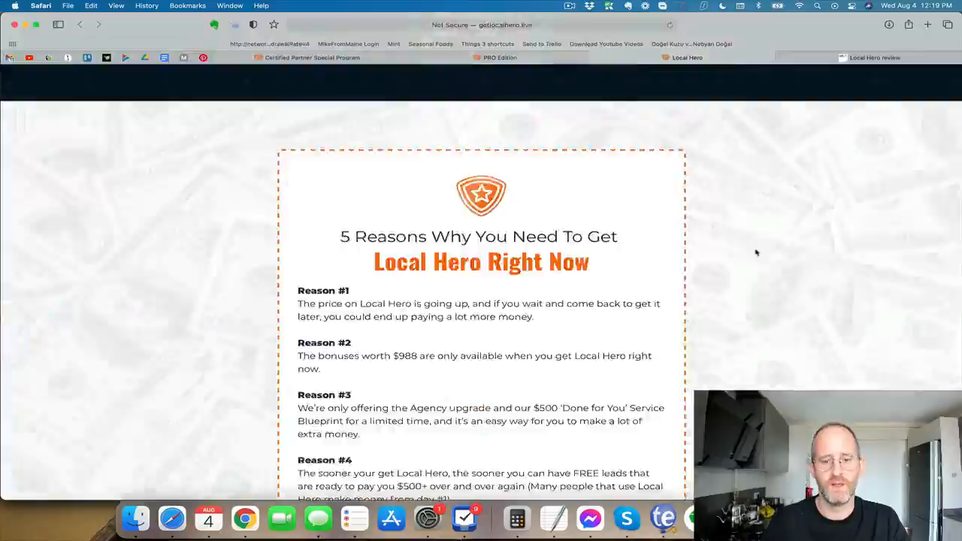
{"action": "scroll", "scroll_direction": "down", "scroll_amount": 3}
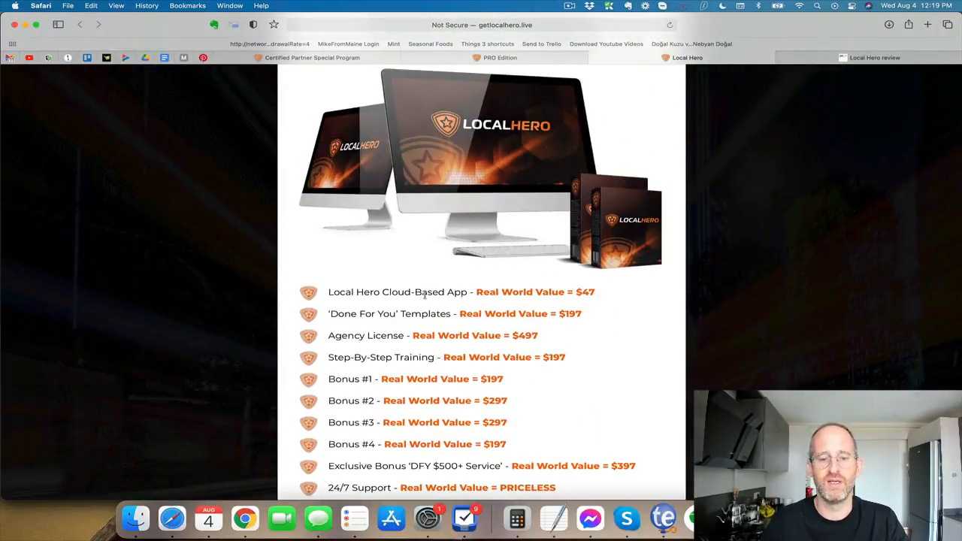
{"action": "scroll", "scroll_direction": "down", "scroll_amount": 3}
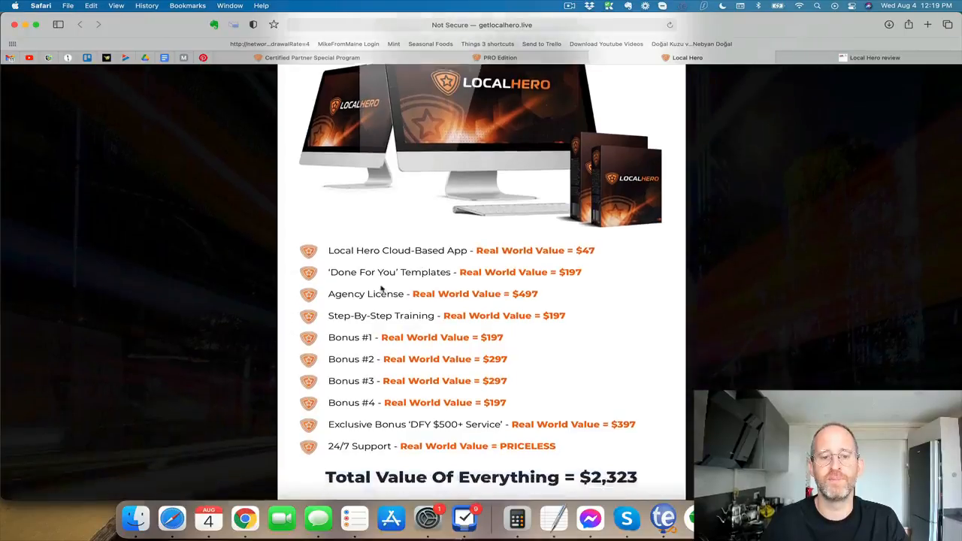
{"action": "scroll", "scroll_direction": "down", "scroll_amount": 3}
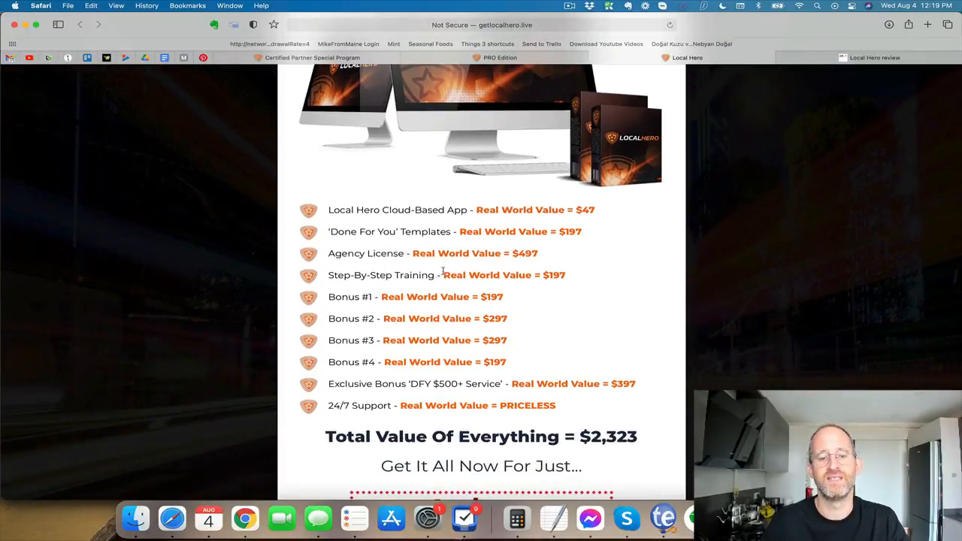
{"action": "scroll", "scroll_direction": "down", "scroll_amount": 3}
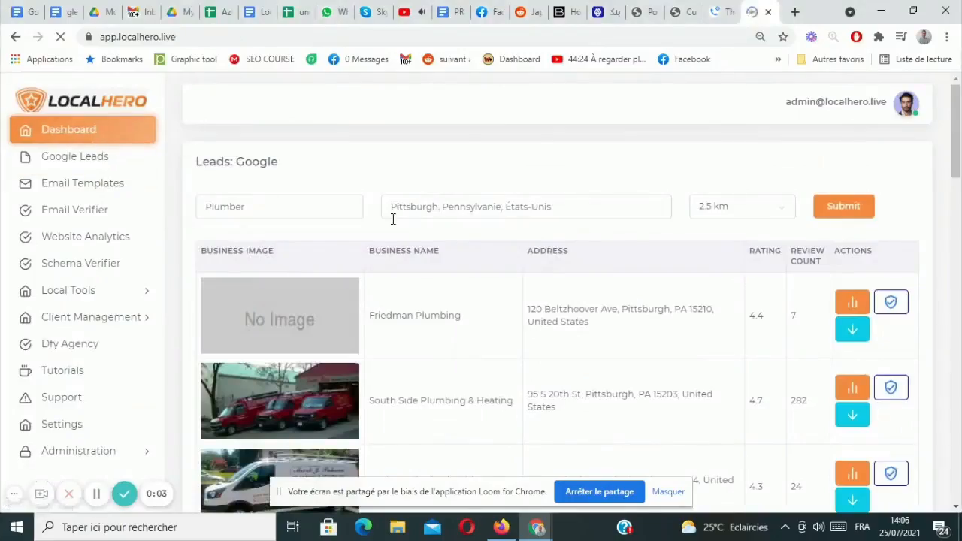
Step: Return to the Local Hero dashboard and bring up the Google Leads search
{"action": "left_click", "coordinate": [69, 129]}
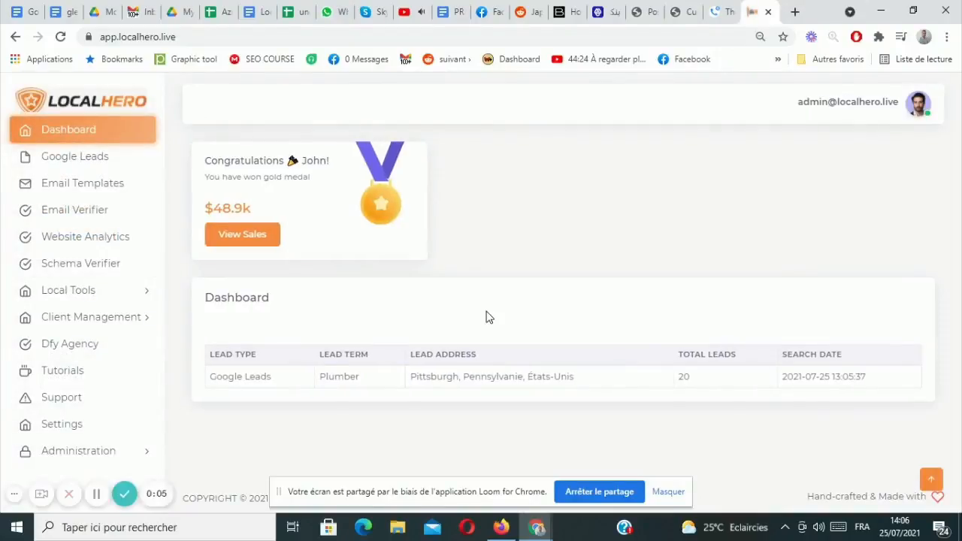
{"action": "mouse_move", "coordinate": [79, 156]}
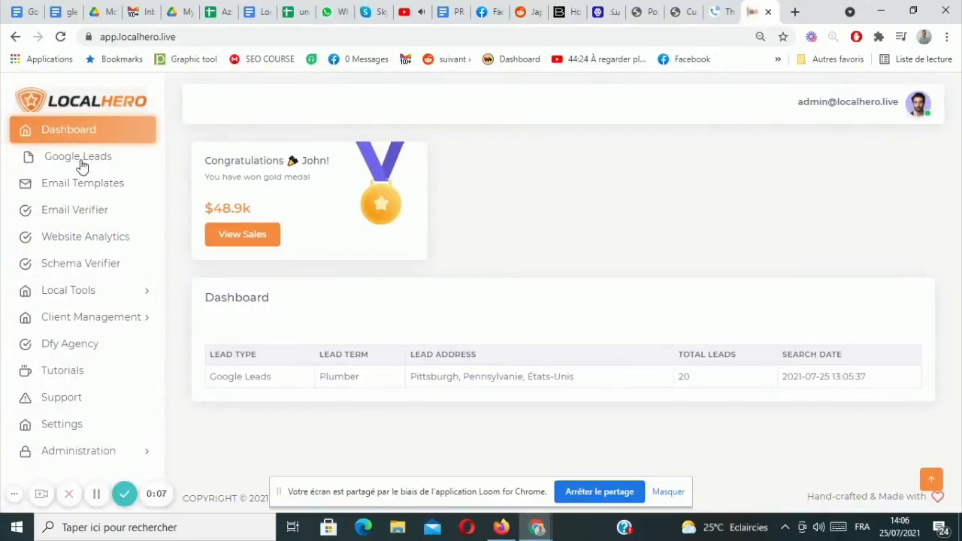
{"action": "left_click", "coordinate": [78, 156]}
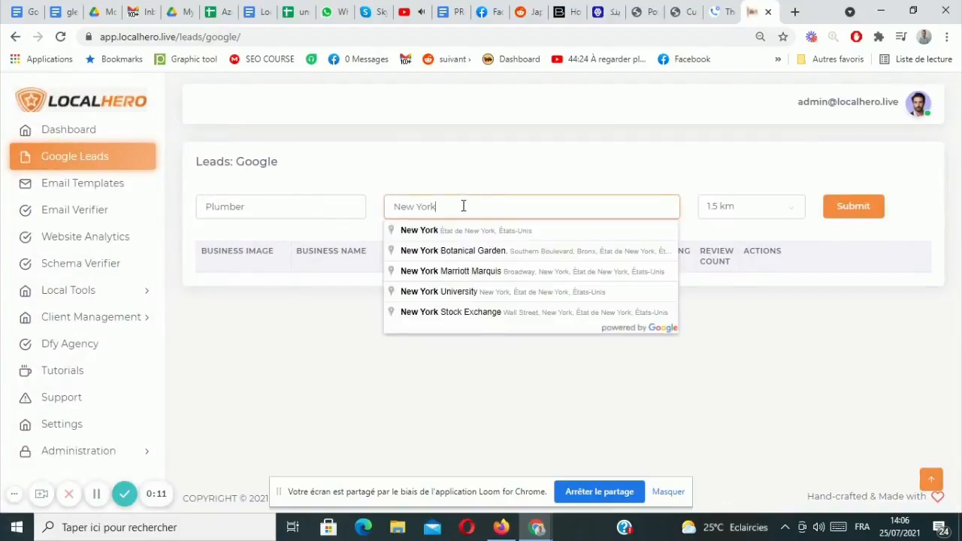
Step: Search Google Leads for plumbers around Pittsburgh within 2.5 km and review the results
{"action": "type", "text": "pi"}
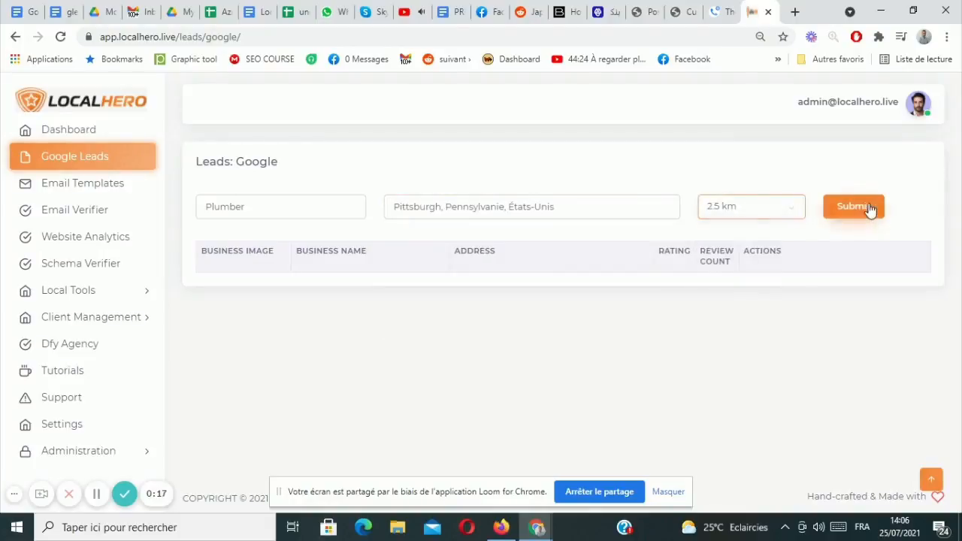
{"action": "left_click", "coordinate": [853, 206]}
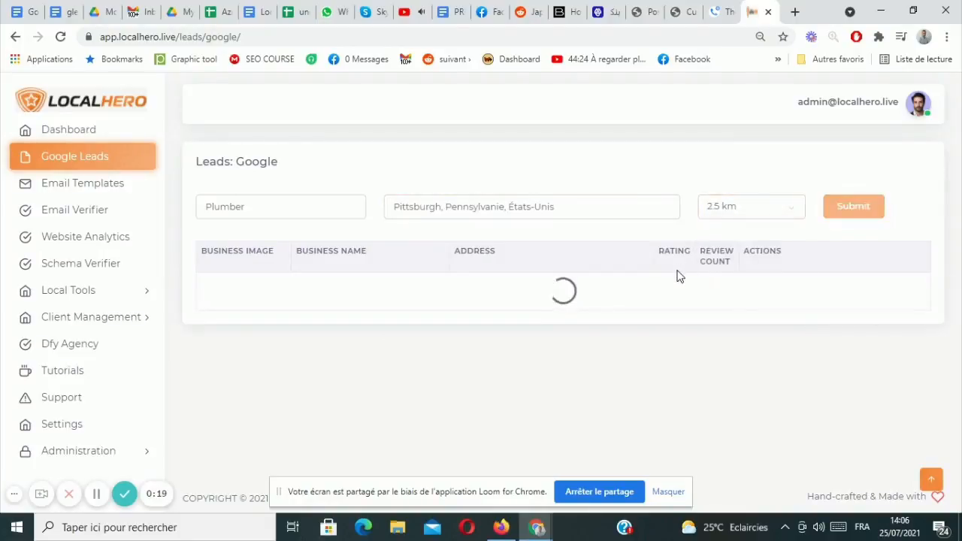
{"action": "scroll", "scroll_direction": "down", "scroll_amount": 3}
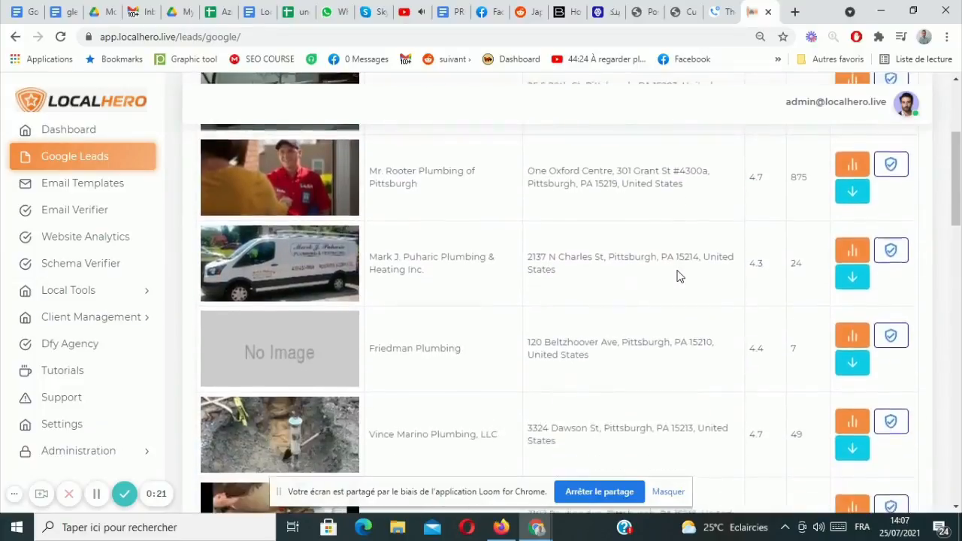
{"action": "scroll", "scroll_direction": "down", "scroll_amount": 3}
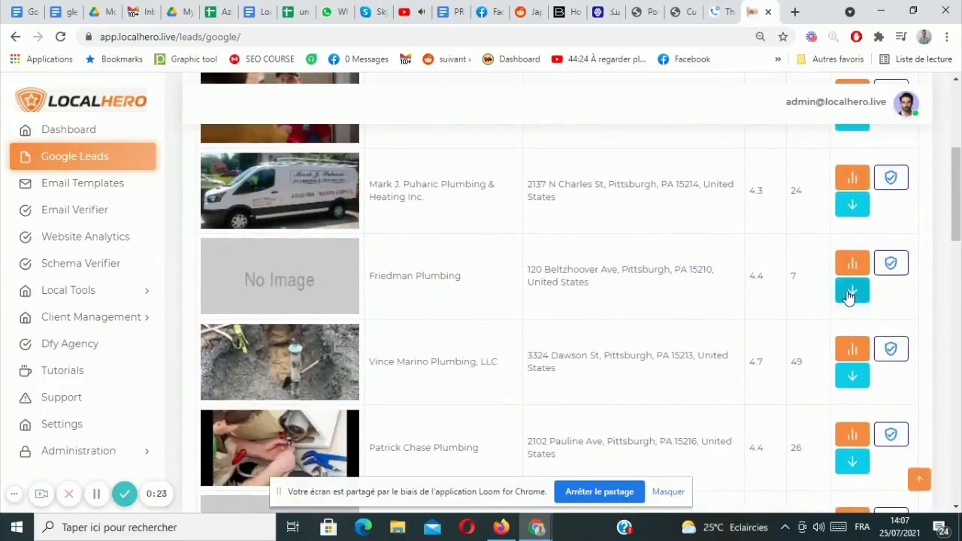
Step: View Friedman Plumbing's lead details, hunt its email address, and close the popup
{"action": "left_click", "coordinate": [851, 290]}
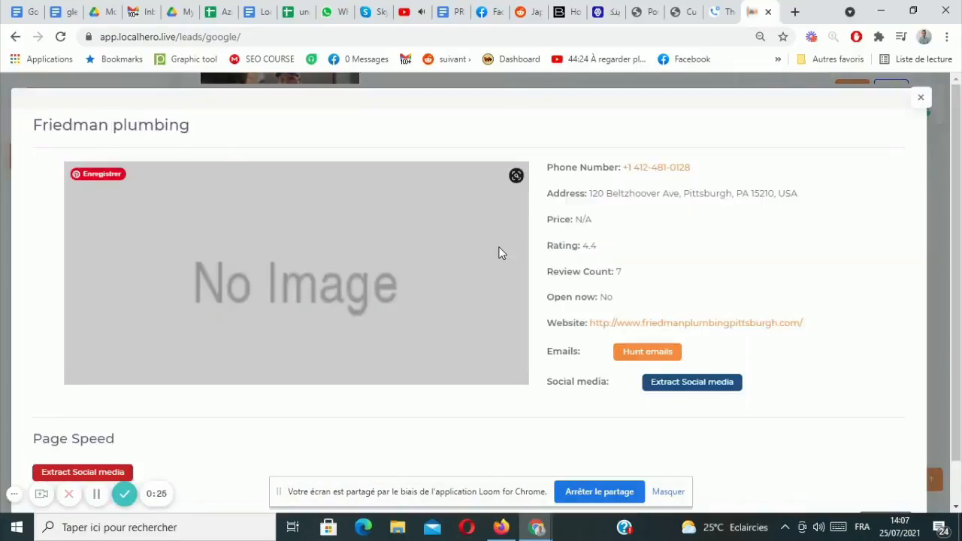
{"action": "mouse_move", "coordinate": [674, 360]}
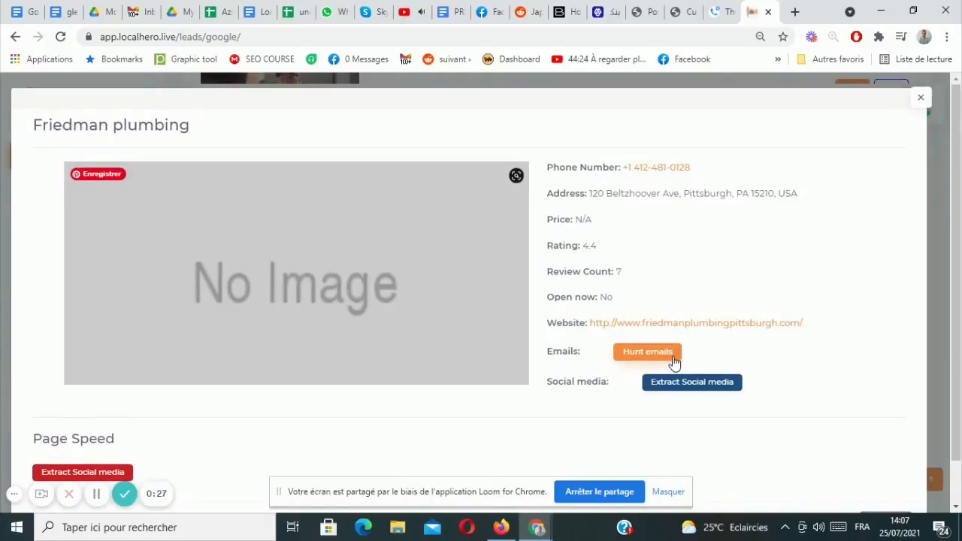
{"action": "left_click", "coordinate": [647, 351]}
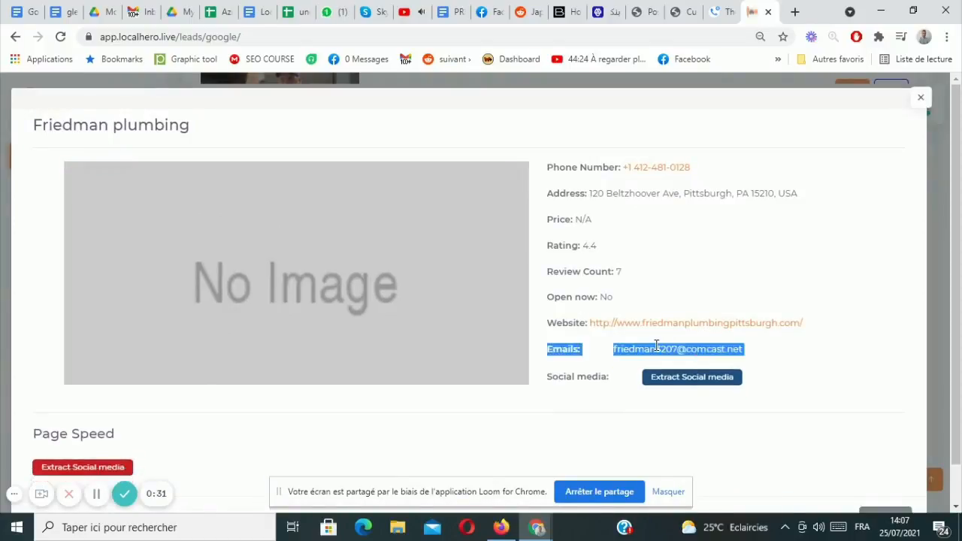
{"action": "left_click", "coordinate": [921, 97]}
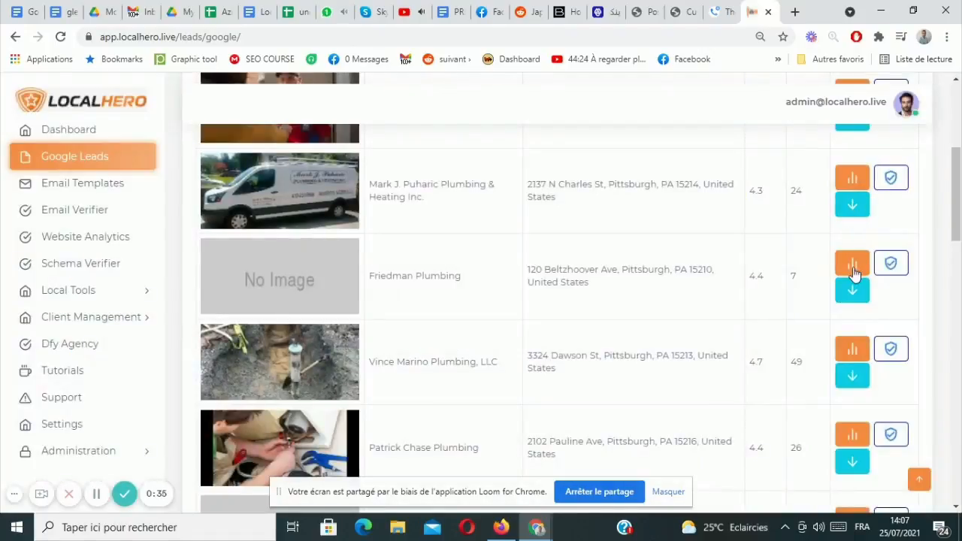
Step: Add Friedman Plumbing to the CRM and bring up the Client Management contacts list
{"action": "left_click", "coordinate": [851, 262]}
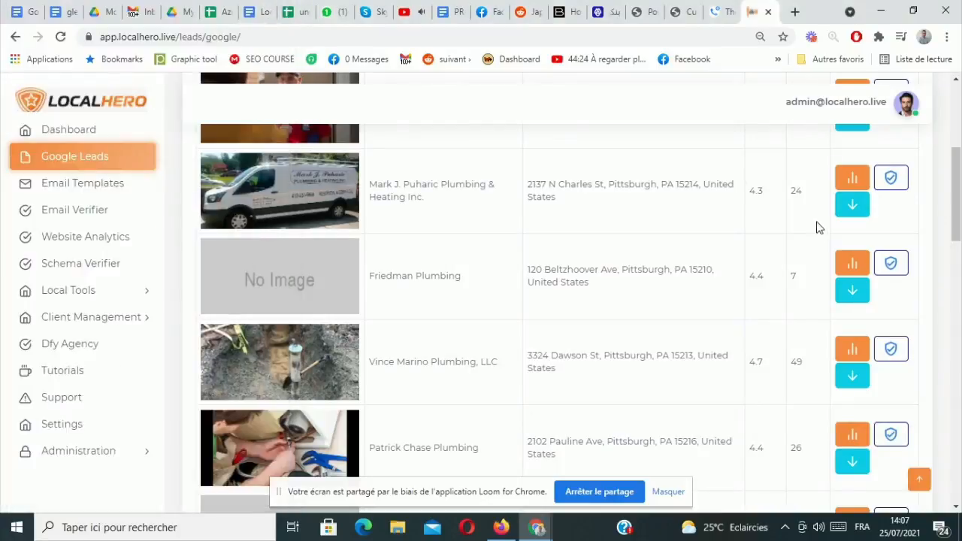
{"action": "mouse_move", "coordinate": [844, 263]}
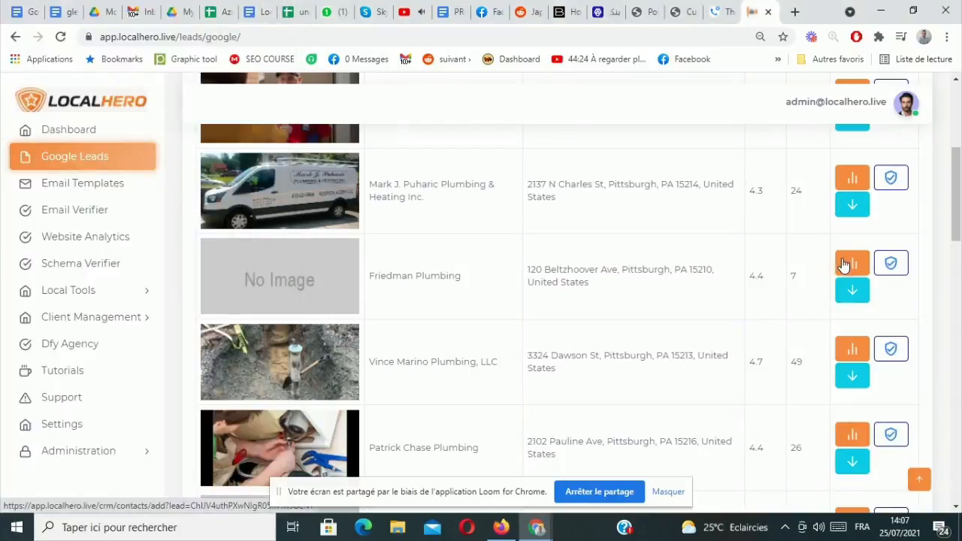
{"action": "left_click", "coordinate": [851, 263]}
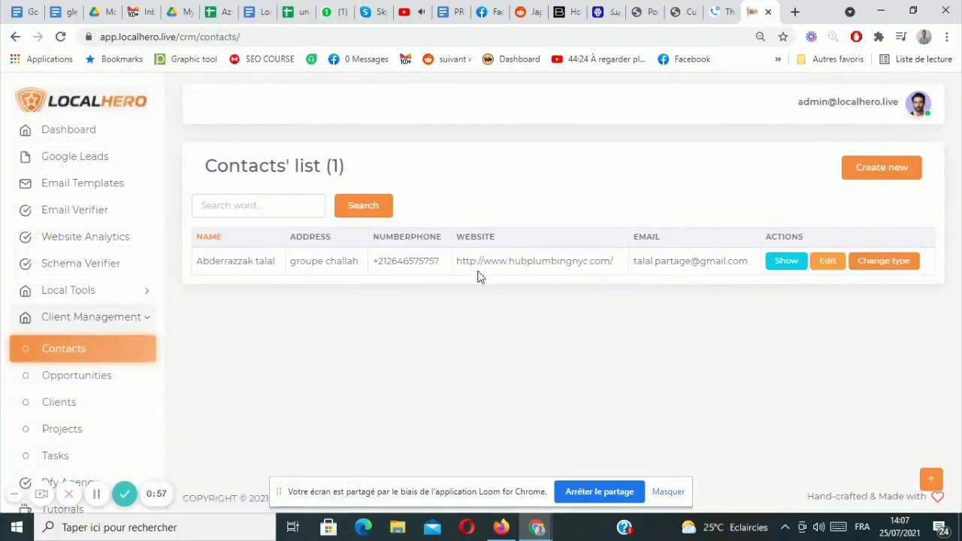
{"action": "mouse_move", "coordinate": [85, 182]}
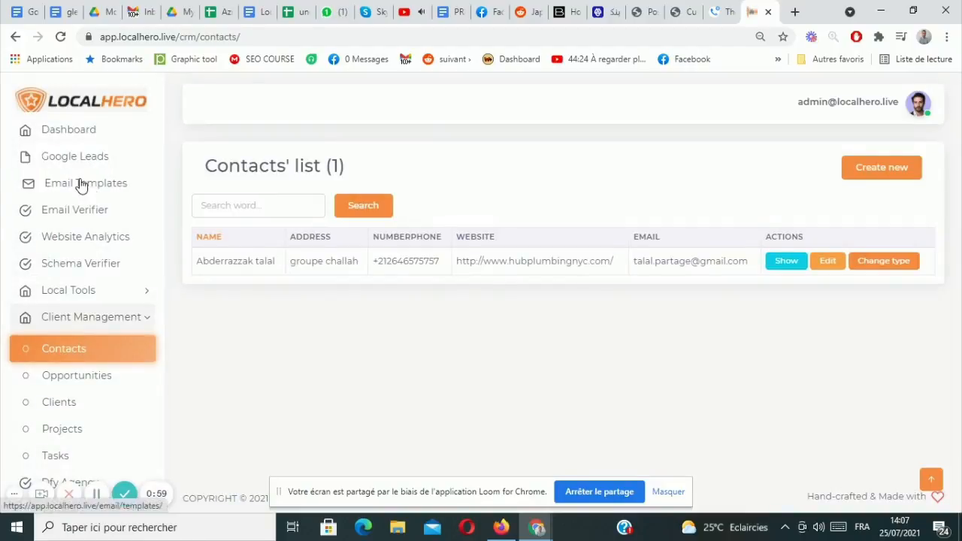
{"action": "left_click", "coordinate": [83, 183]}
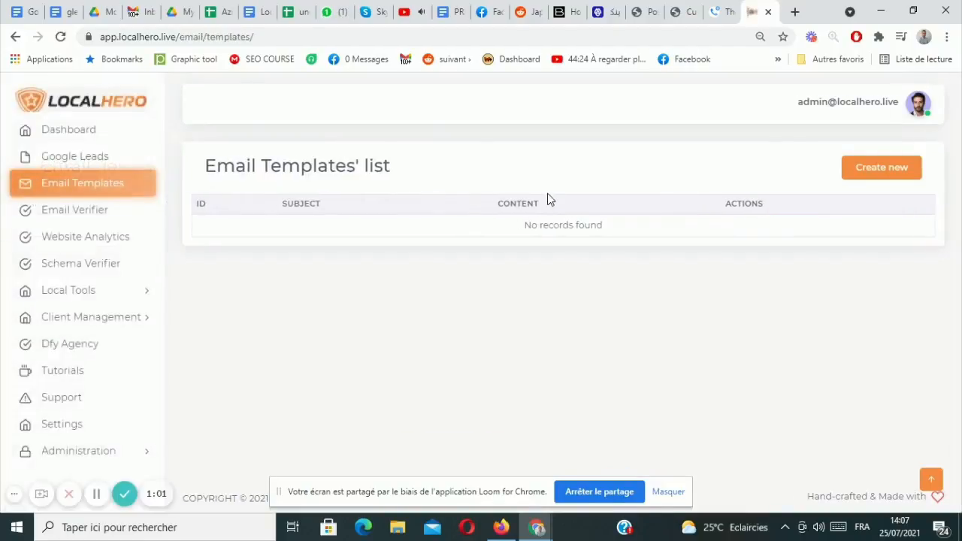
{"action": "mouse_move", "coordinate": [510, 204]}
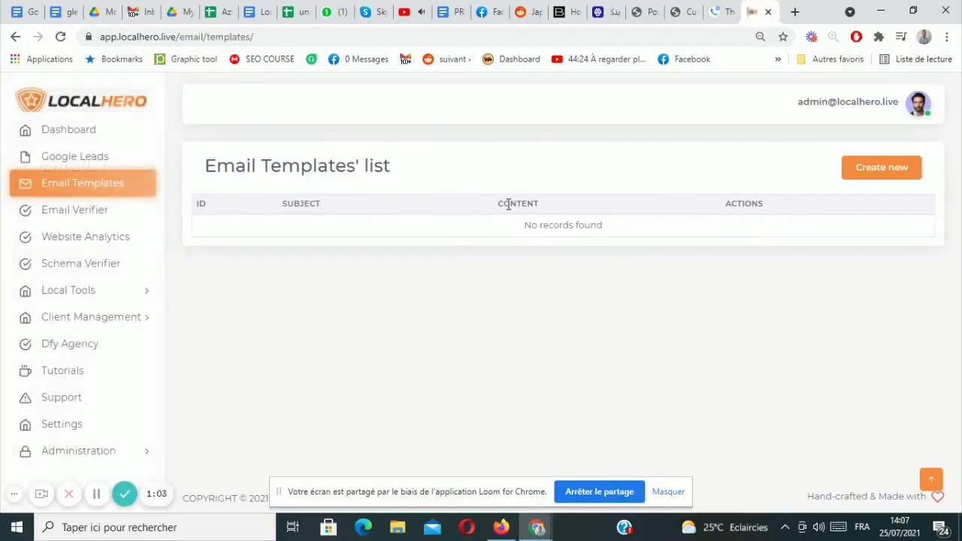
{"action": "left_click", "coordinate": [74, 210]}
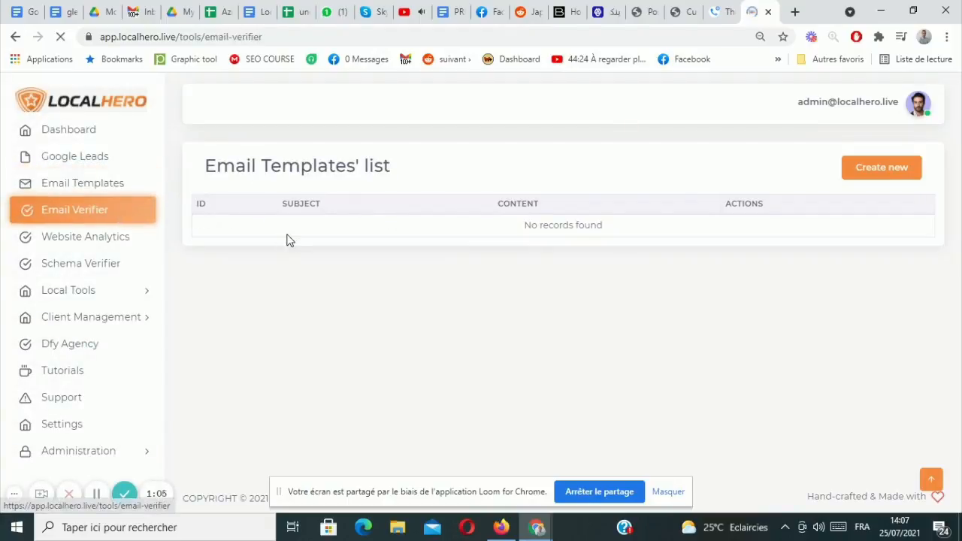
{"action": "left_click", "coordinate": [75, 210]}
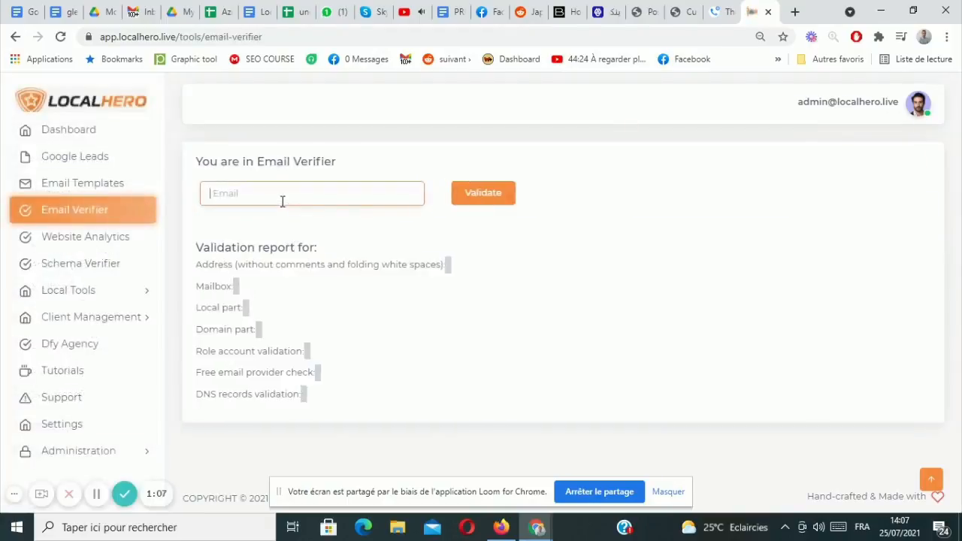
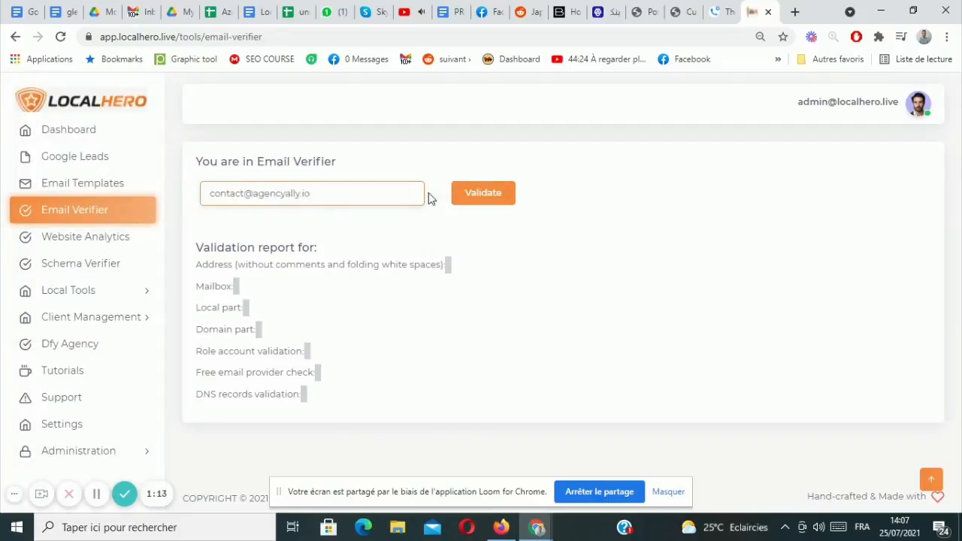
{"action": "left_click", "coordinate": [483, 193]}
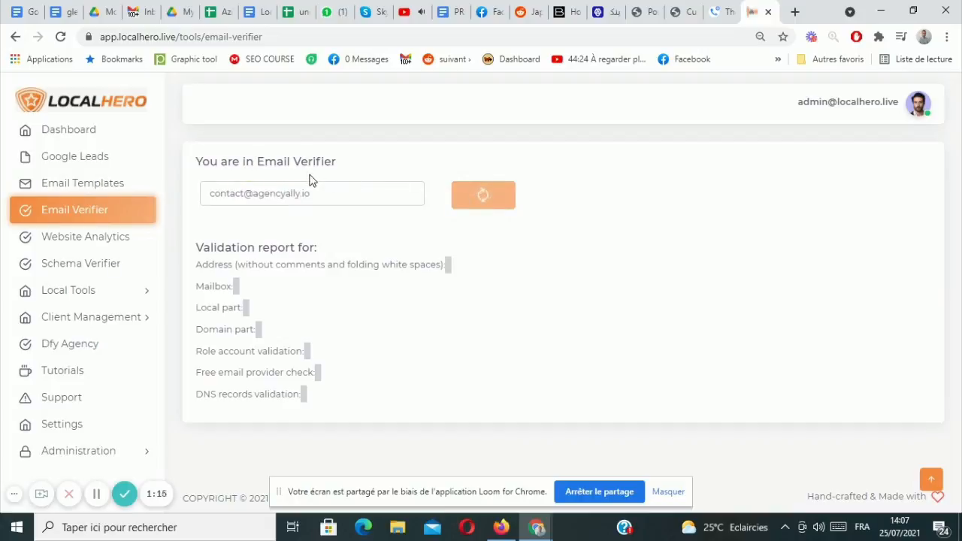
{"action": "mouse_move", "coordinate": [343, 239]}
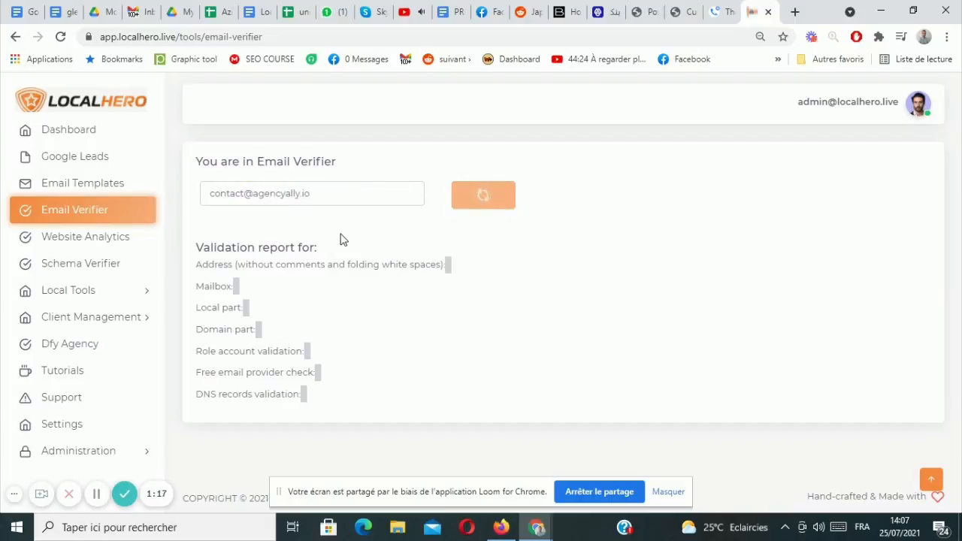
{"action": "mouse_move", "coordinate": [149, 445]}
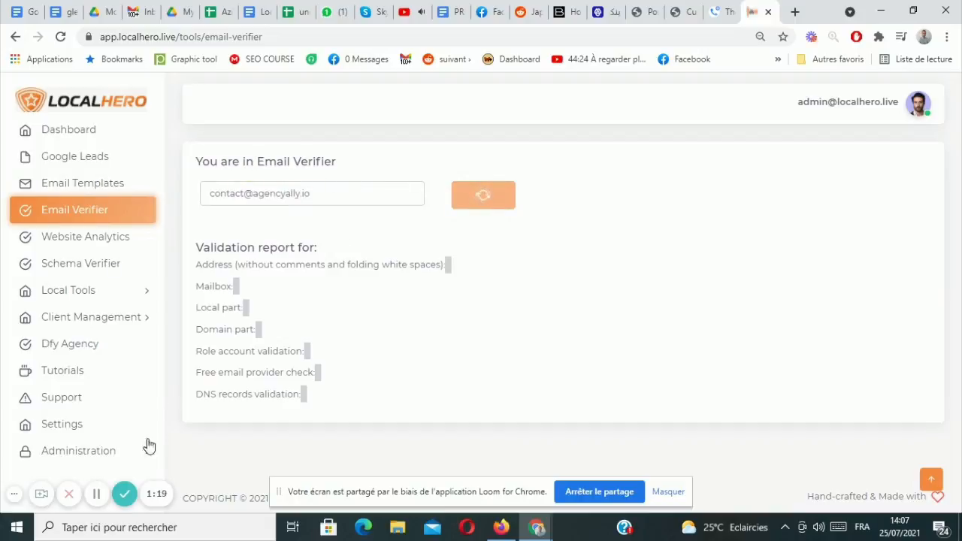
{"action": "left_click", "coordinate": [483, 193]}
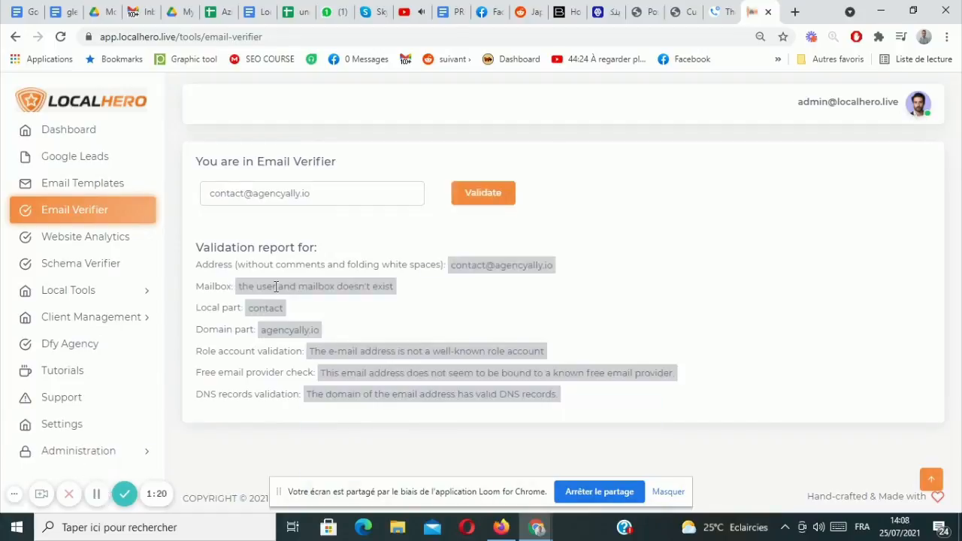
Step: Switch to the Schema Verifier tool
{"action": "left_click", "coordinate": [80, 263]}
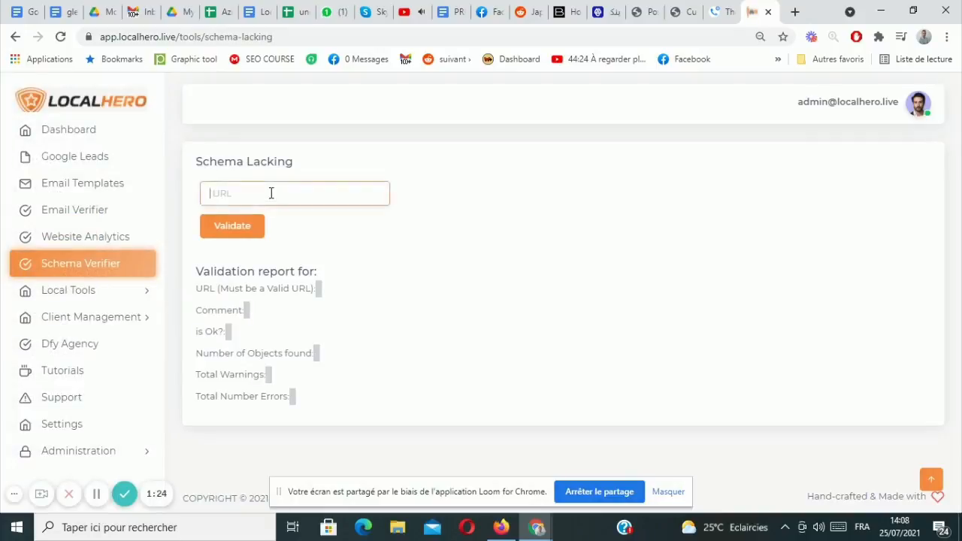
Step: Check agencyally.io for structured data and highlight the No structured data Found comment
{"action": "type", "text": "agencyally.io"}
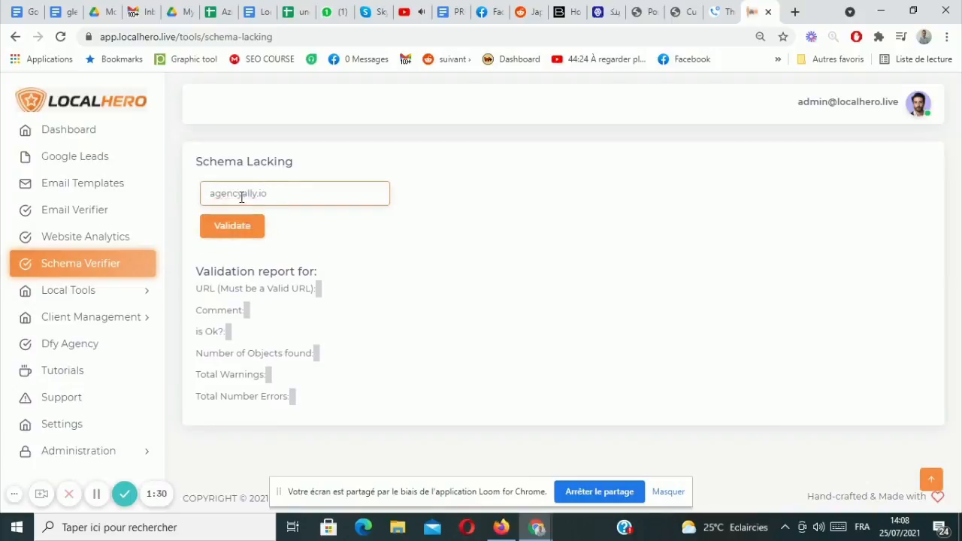
{"action": "left_click", "coordinate": [232, 225]}
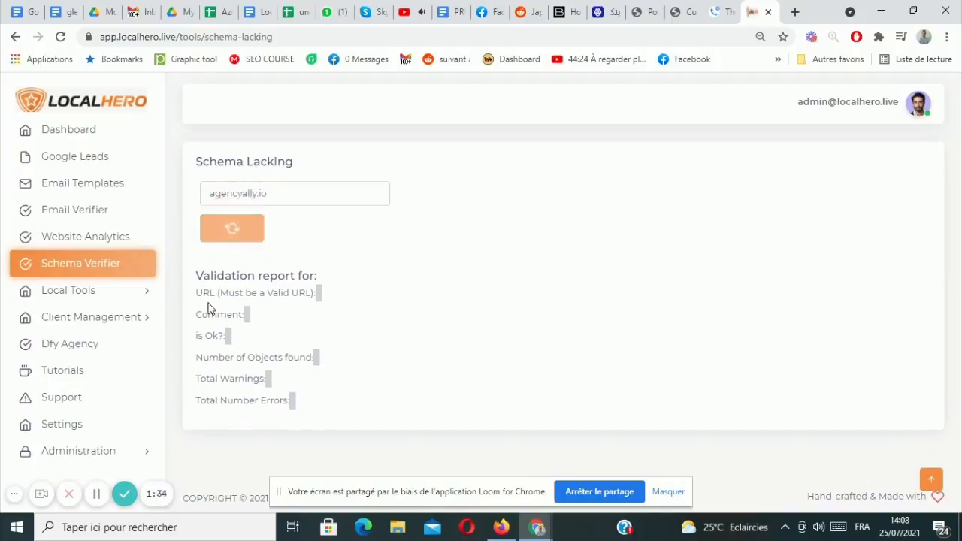
{"action": "left_click", "coordinate": [231, 227]}
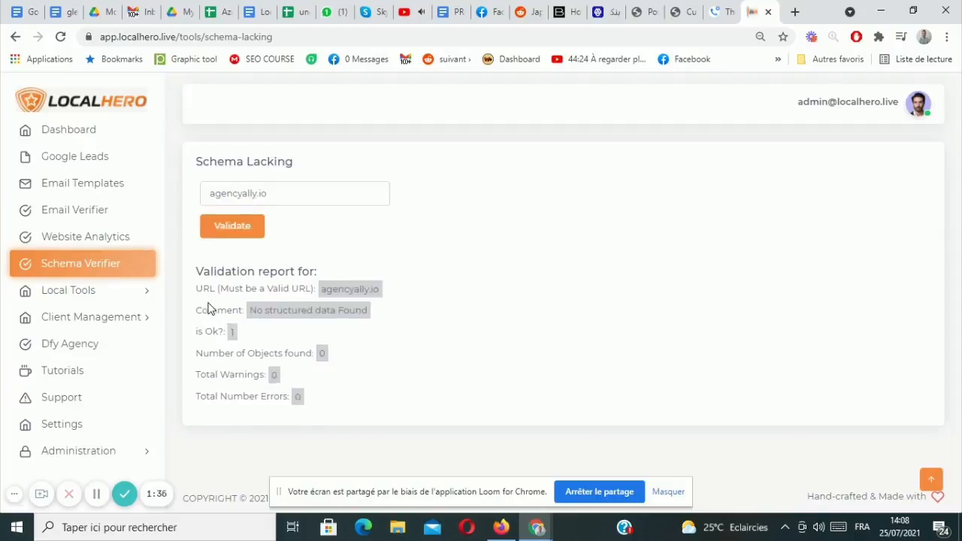
{"action": "double_click", "coordinate": [308, 310]}
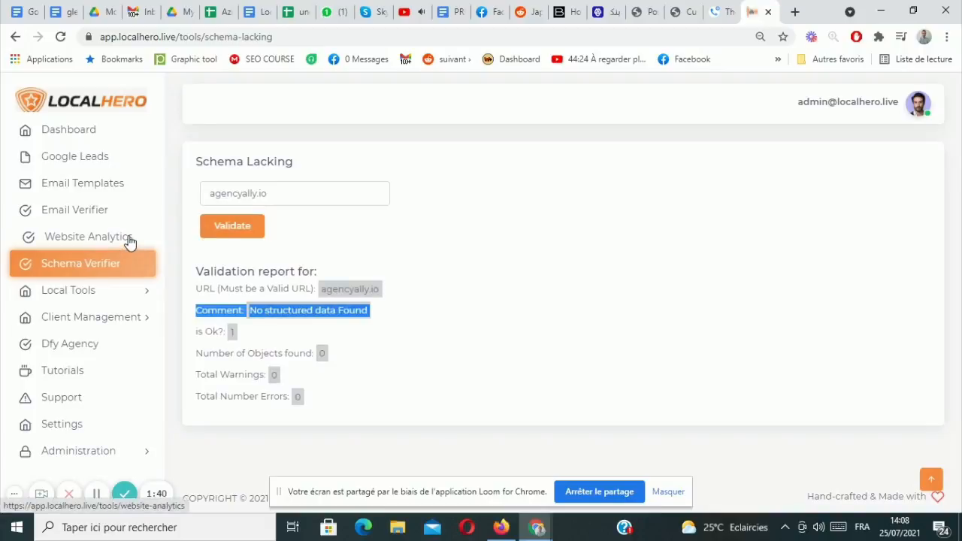
Step: Run a full SEO audit of agencyally.io from Website Analytics
{"action": "left_click", "coordinate": [88, 236]}
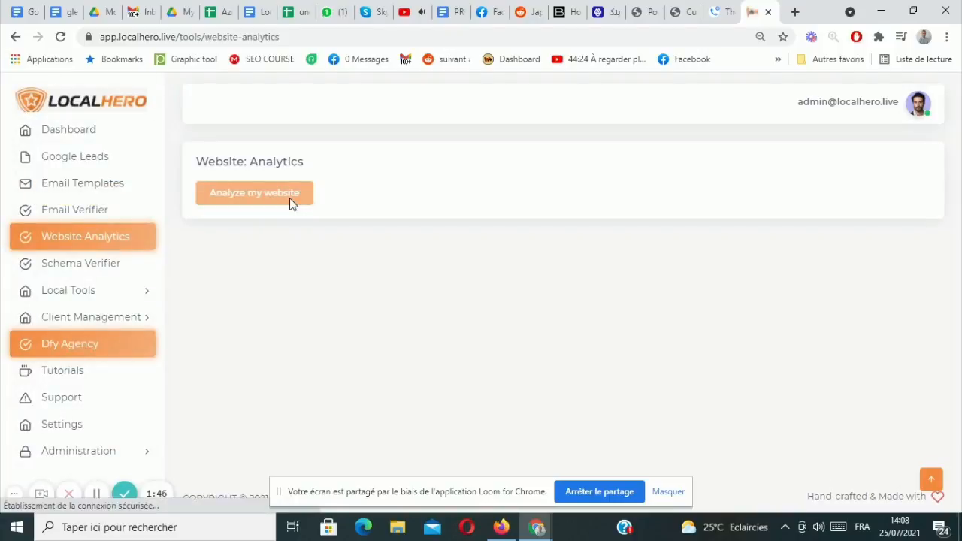
{"action": "left_click", "coordinate": [254, 193]}
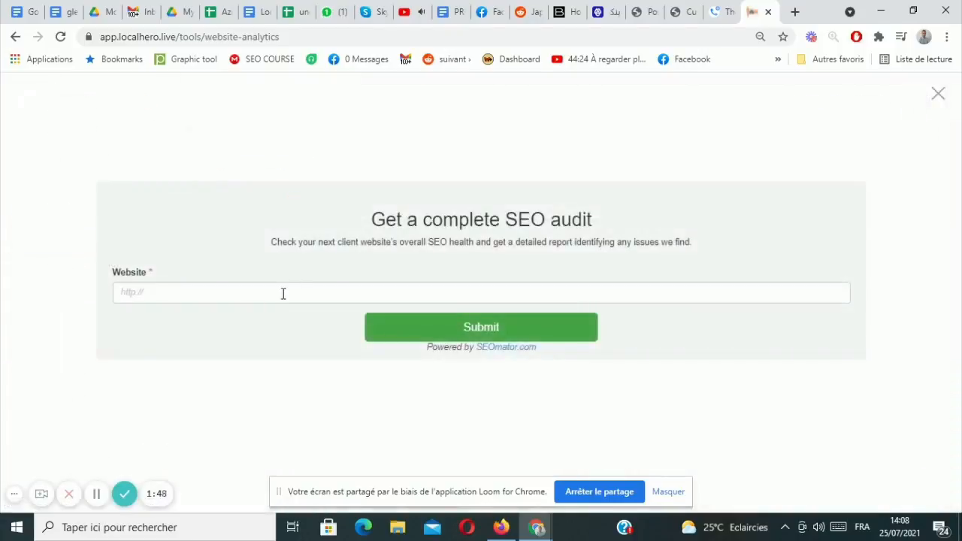
{"action": "type", "text": "agencyally.id"}
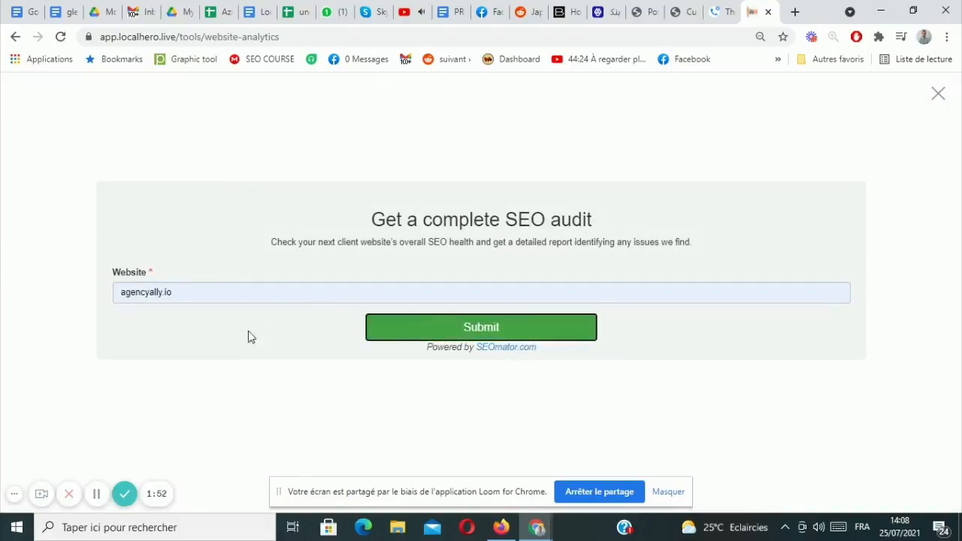
{"action": "left_click", "coordinate": [481, 326]}
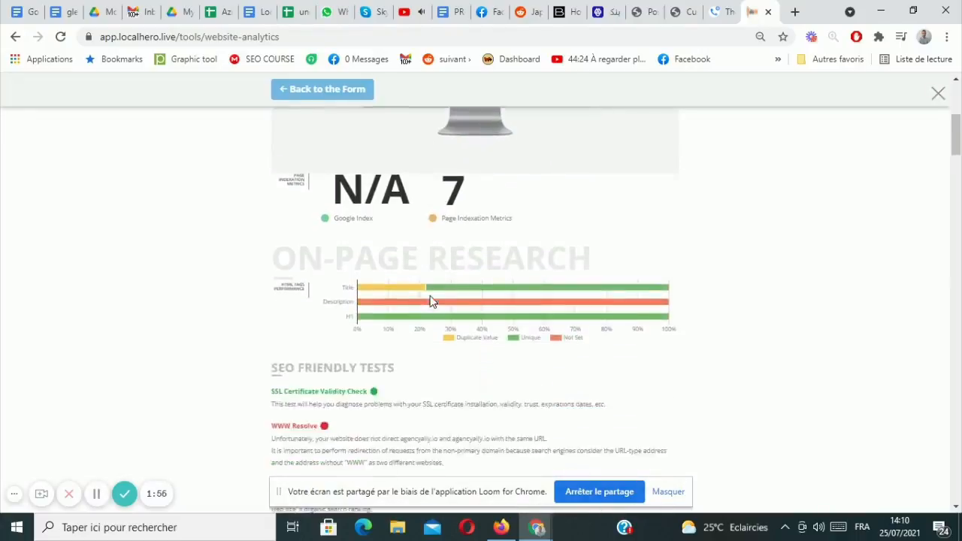
Step: Review the audit report down to its list of issues, then close it
{"action": "scroll", "scroll_direction": "down", "scroll_amount": 3}
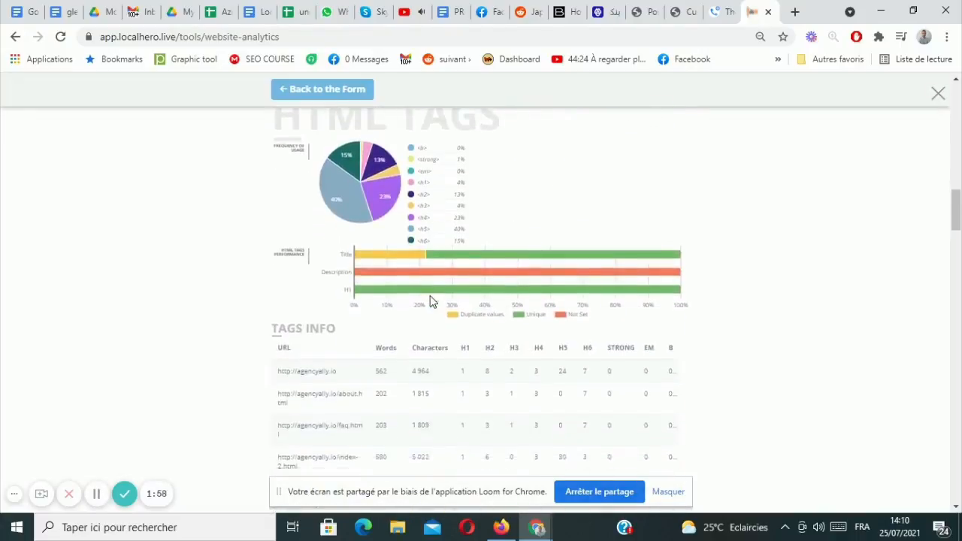
{"action": "scroll", "scroll_direction": "down", "scroll_amount": 3}
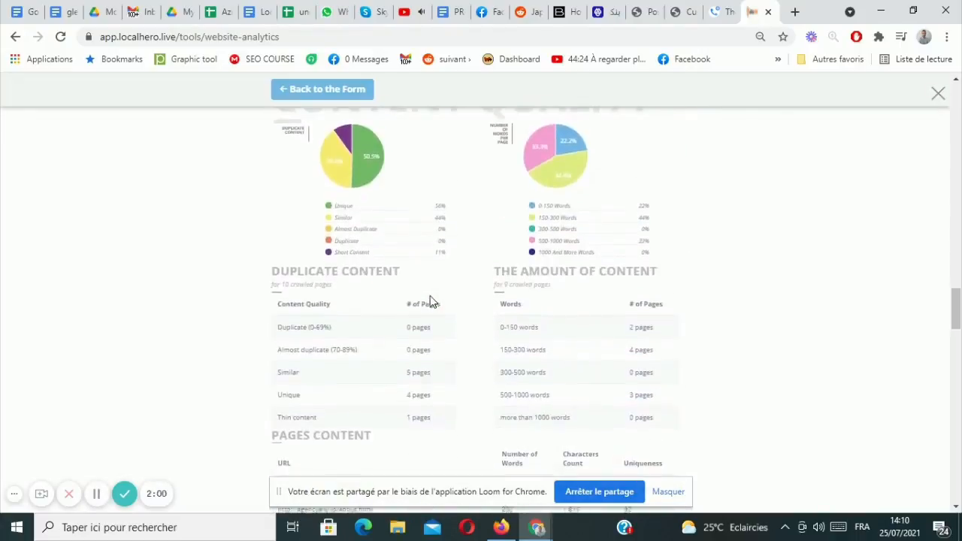
{"action": "scroll", "scroll_direction": "down", "scroll_amount": 3}
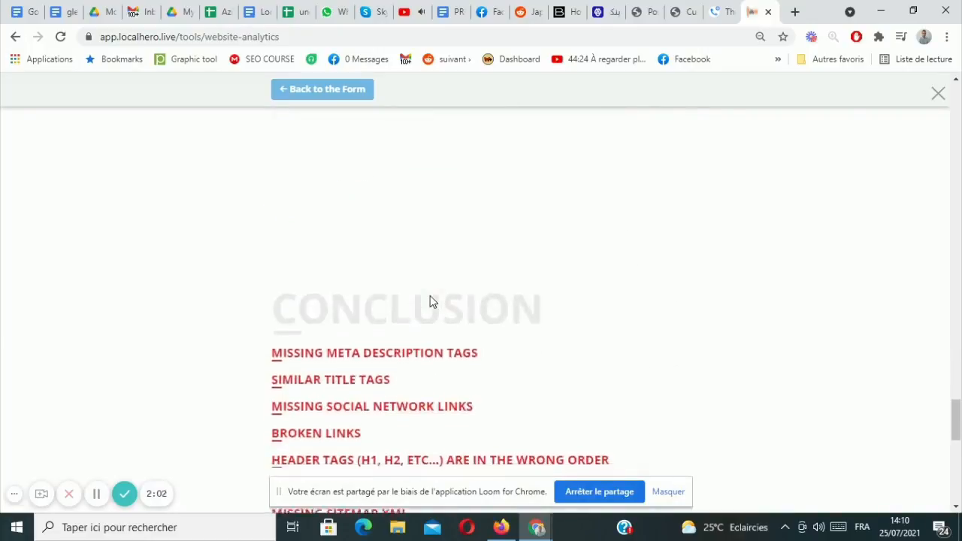
{"action": "scroll", "scroll_direction": "down", "scroll_amount": 3}
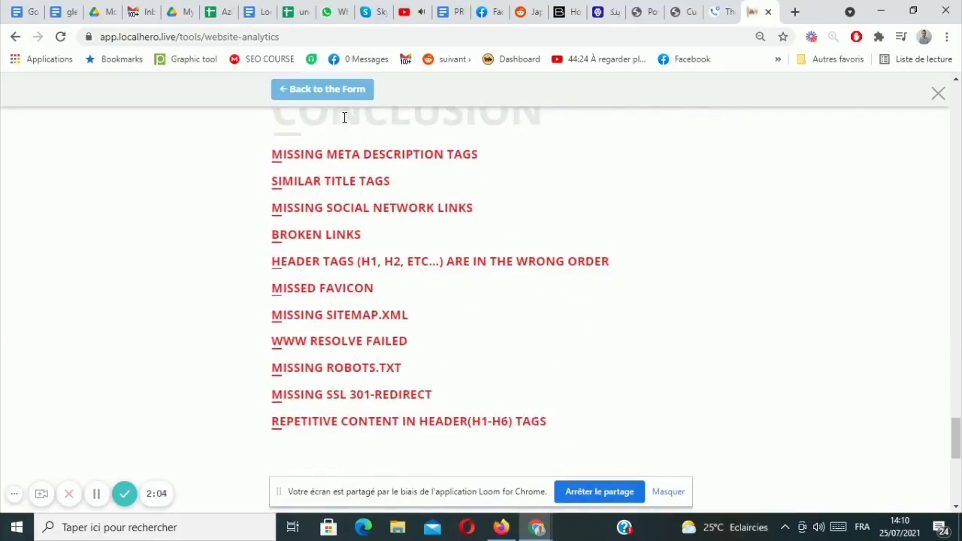
{"action": "left_click", "coordinate": [322, 88]}
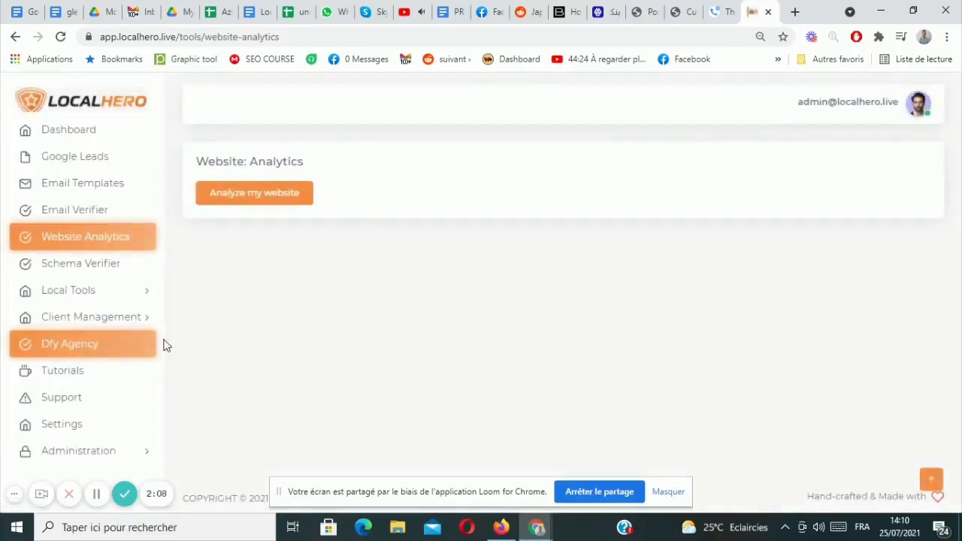
Step: Get related keywords for 'industrial' in the Related tool and review them to the end
{"action": "left_click", "coordinate": [68, 291]}
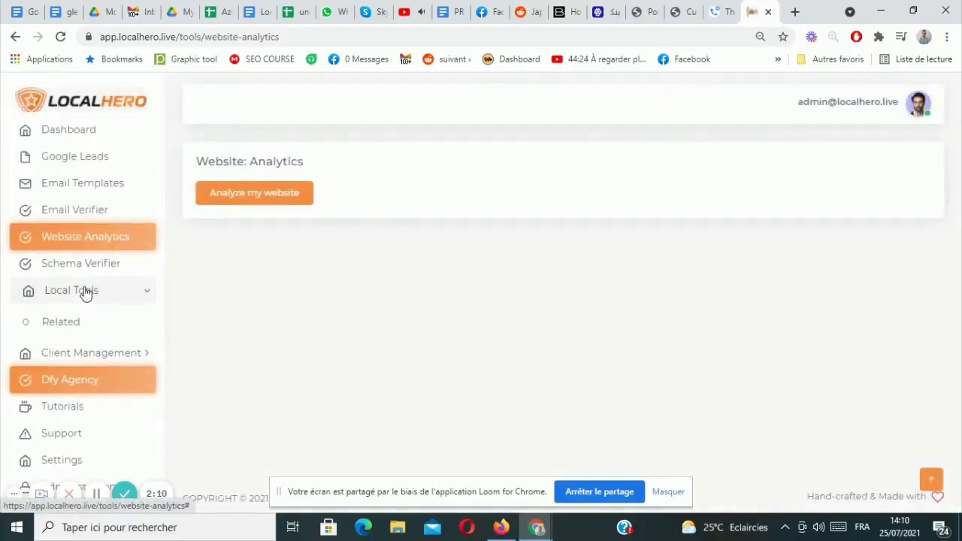
{"action": "left_click", "coordinate": [60, 322]}
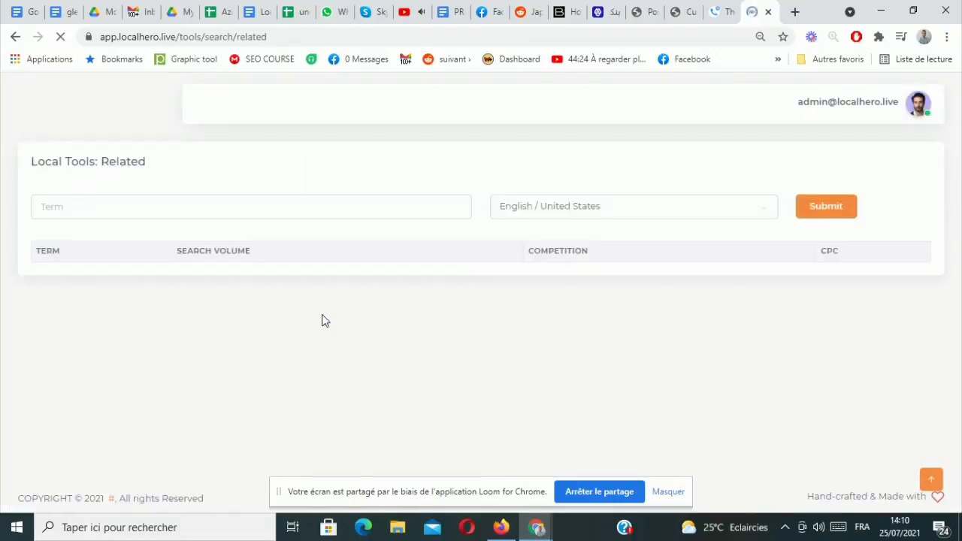
{"action": "left_click", "coordinate": [241, 206]}
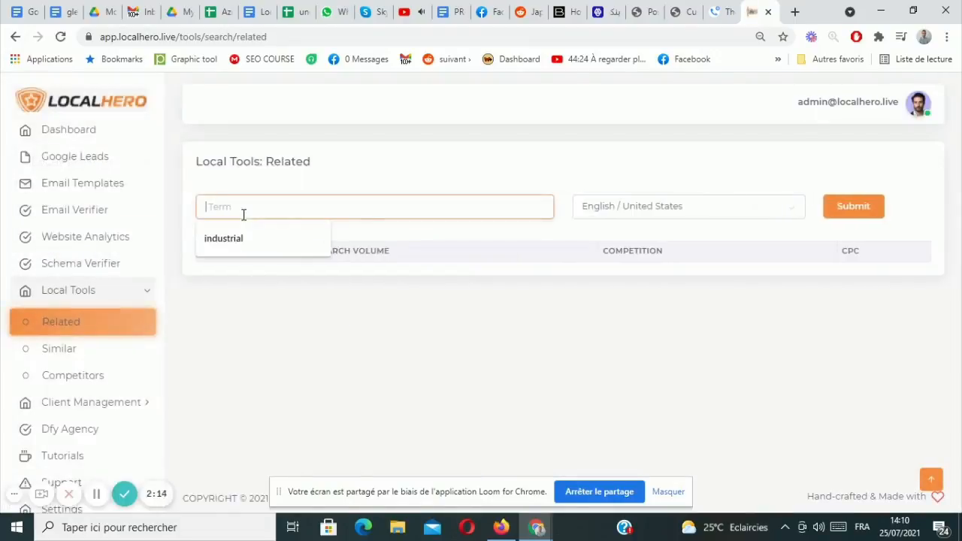
{"action": "left_click", "coordinate": [223, 239]}
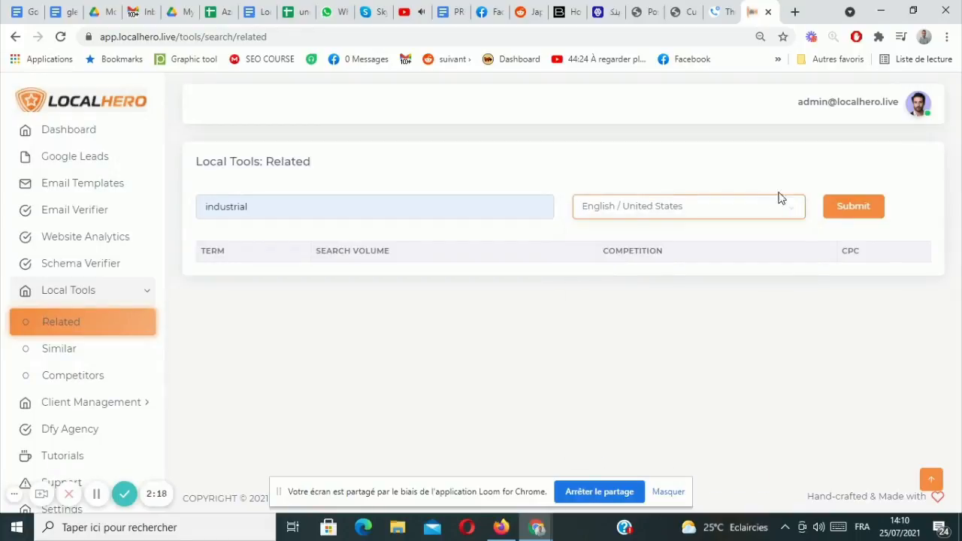
{"action": "left_click", "coordinate": [853, 206]}
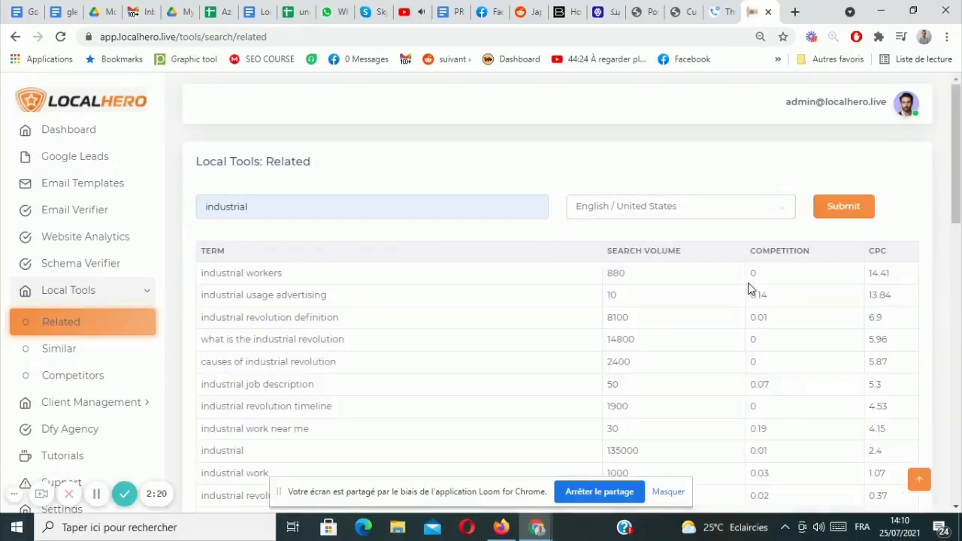
{"action": "scroll", "scroll_direction": "down", "scroll_amount": 3}
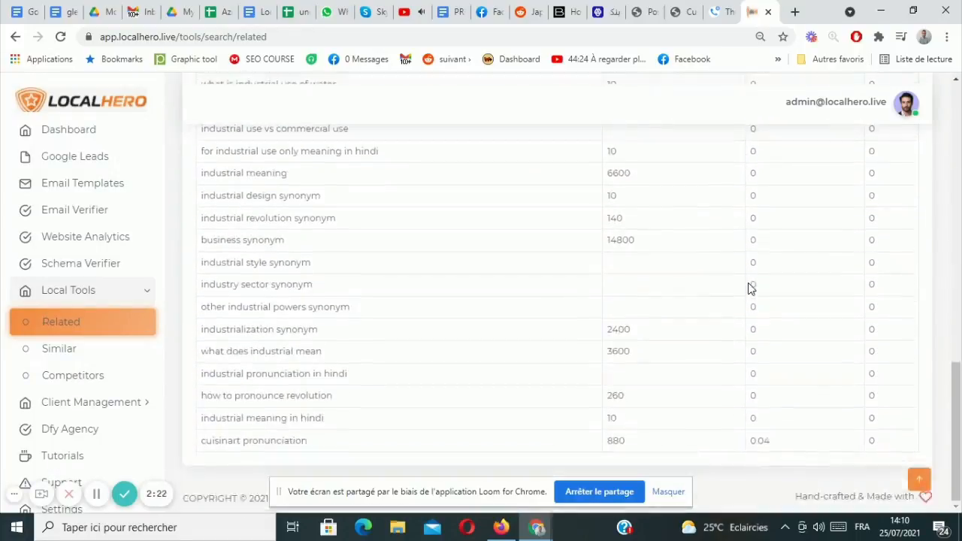
{"action": "left_click", "coordinate": [62, 349]}
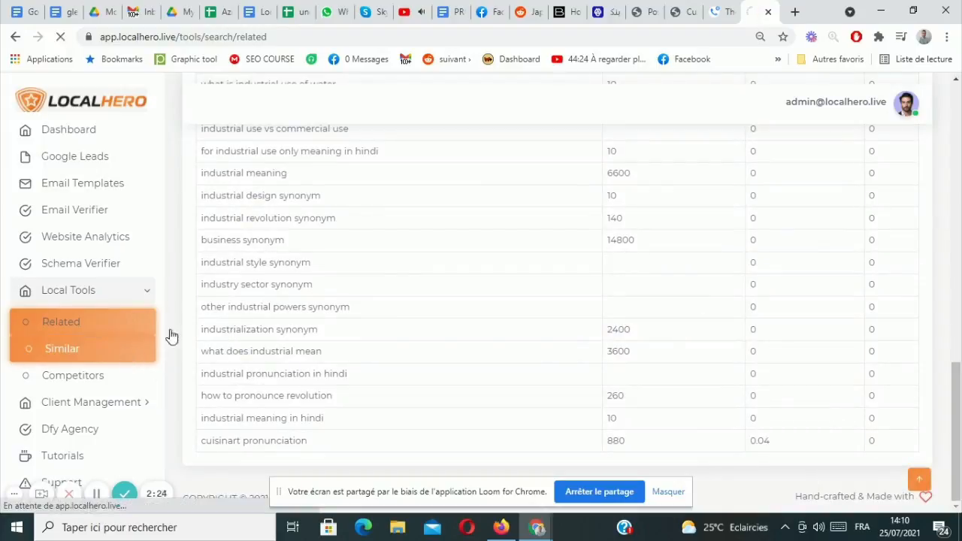
Step: Get keywords similar to 'industrial' in the Similar tool and review the results
{"action": "left_click", "coordinate": [61, 348]}
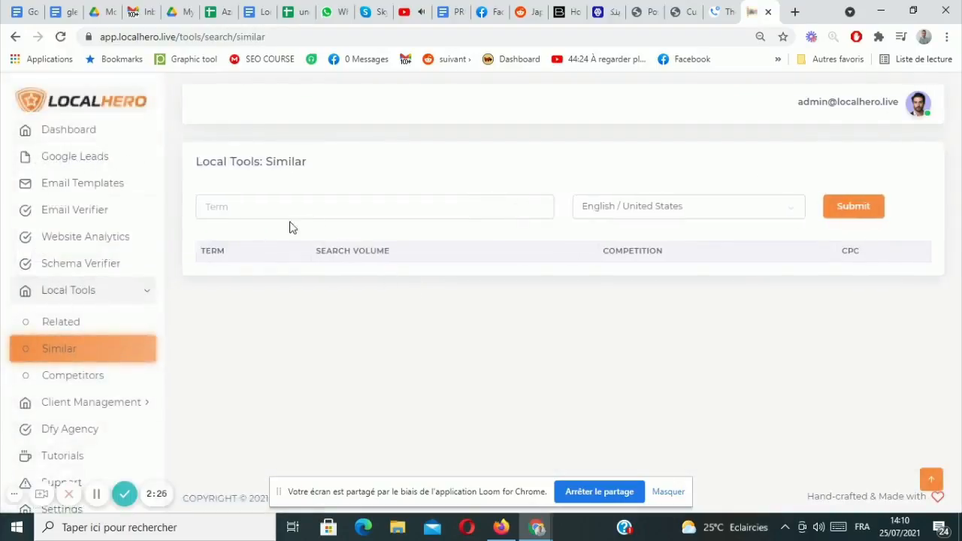
{"action": "left_click", "coordinate": [375, 206]}
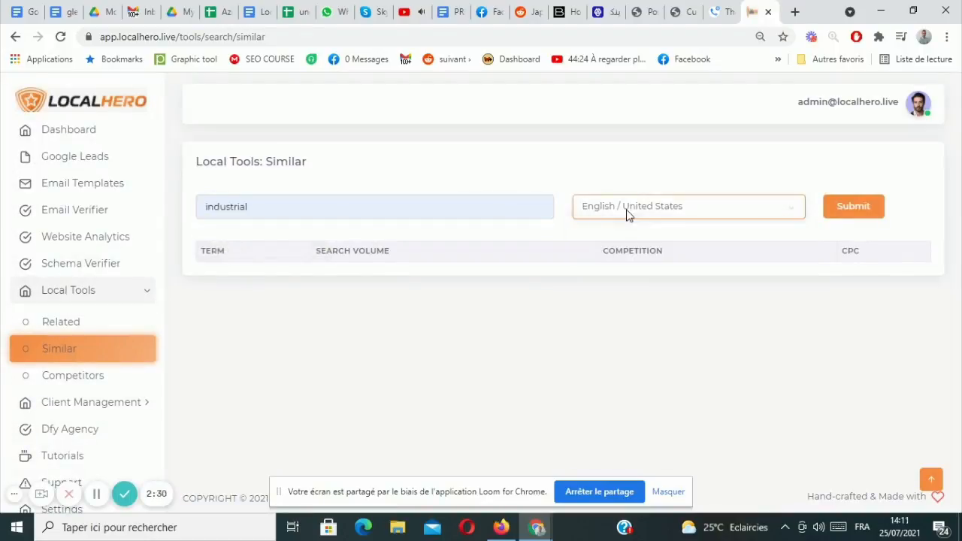
{"action": "left_click", "coordinate": [854, 206]}
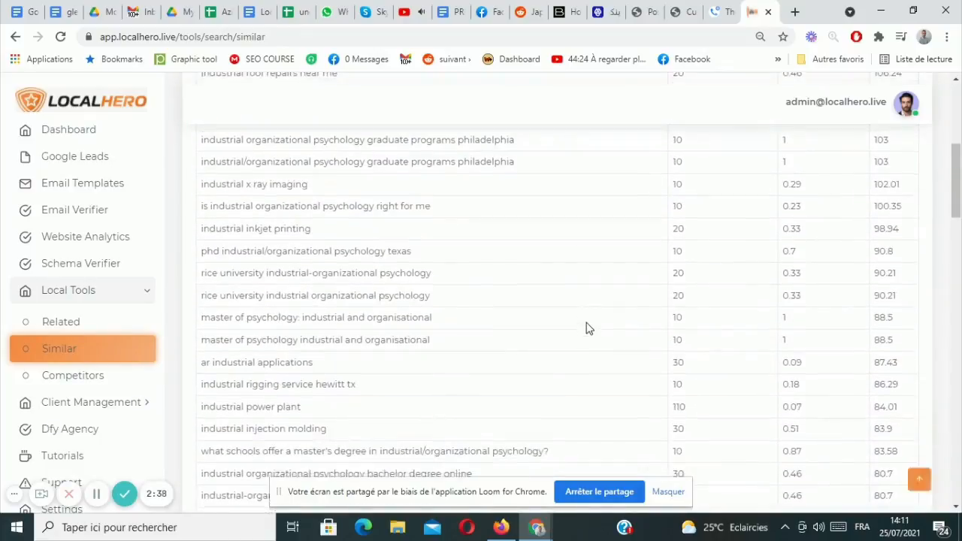
{"action": "scroll", "scroll_direction": "down", "scroll_amount": 3}
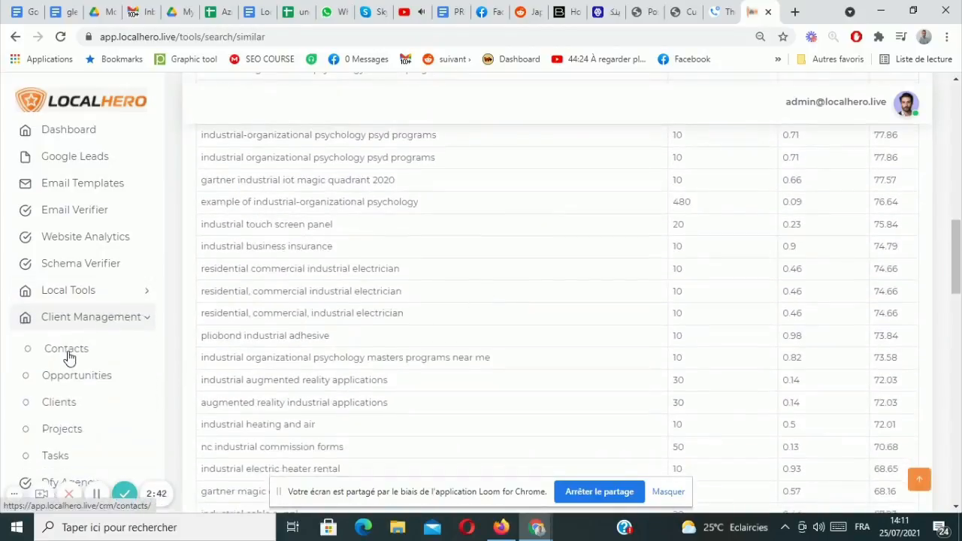
Step: Bring up the Client Management contacts list
{"action": "left_click", "coordinate": [67, 349]}
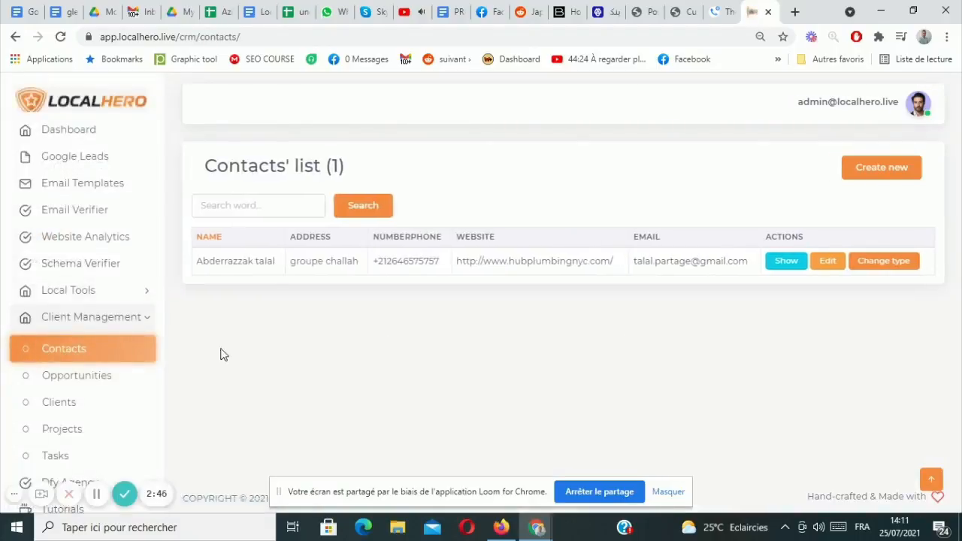
{"action": "left_click", "coordinate": [76, 375]}
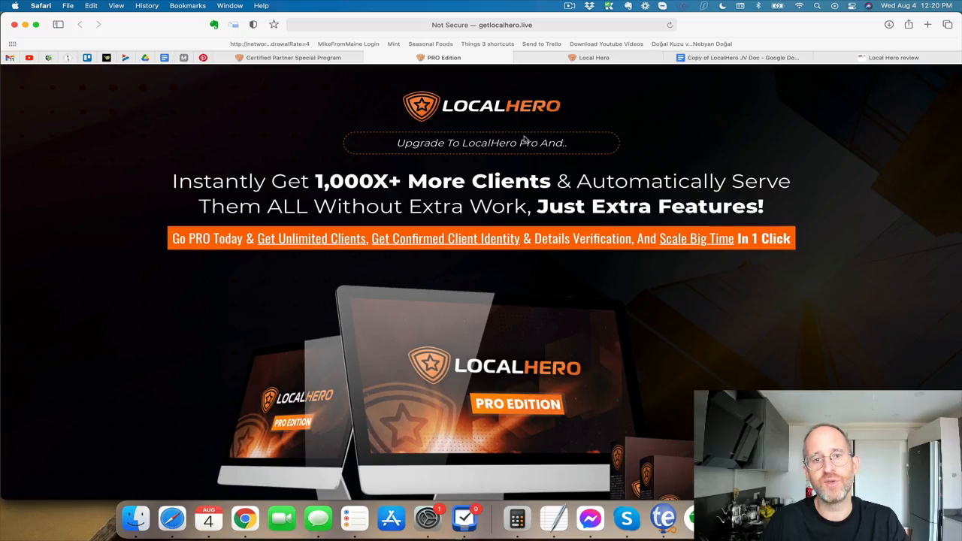
{"action": "mouse_move", "coordinate": [220, 171]}
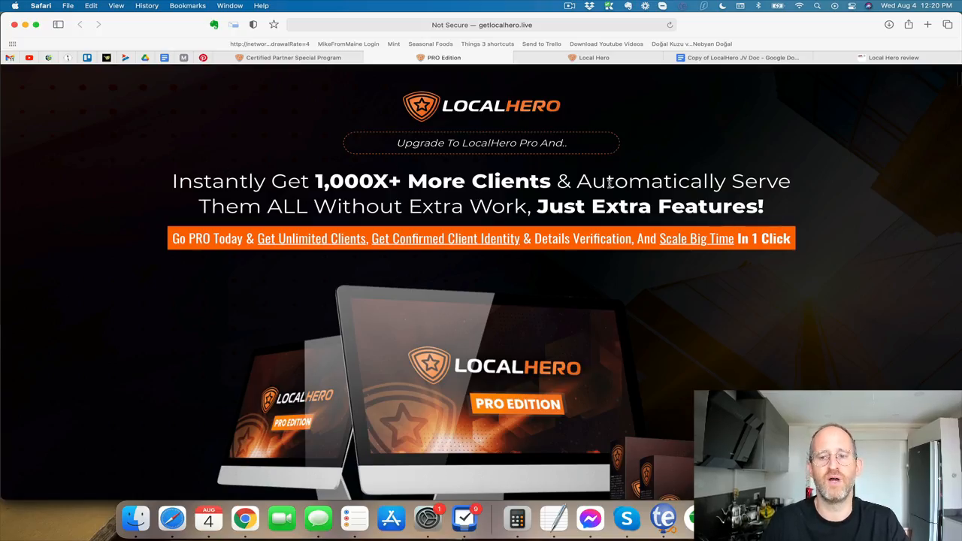
Step: Scroll down the Pro Edition upgrade page past its features and advantages to the Certified Partner program
{"action": "scroll", "scroll_direction": "down", "scroll_amount": 3}
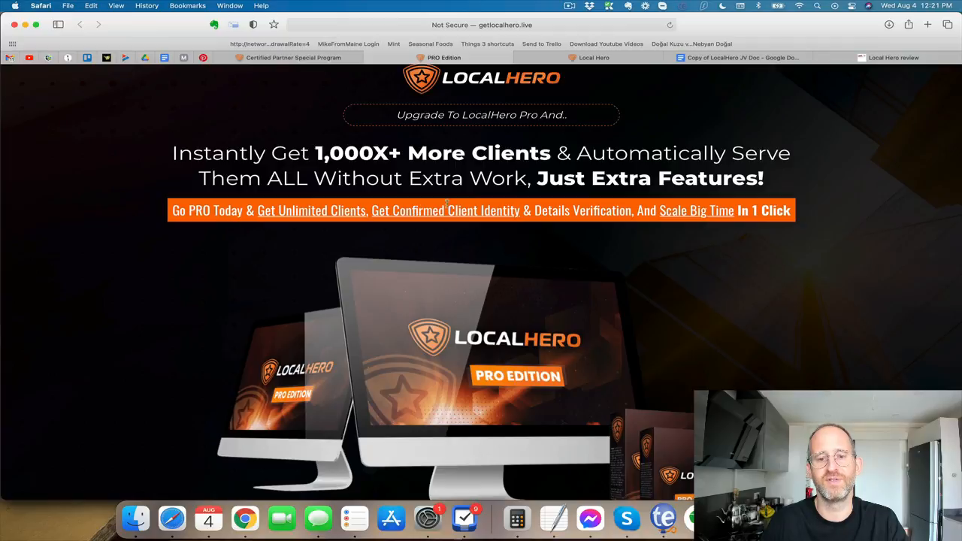
{"action": "scroll", "scroll_direction": "down", "scroll_amount": 3}
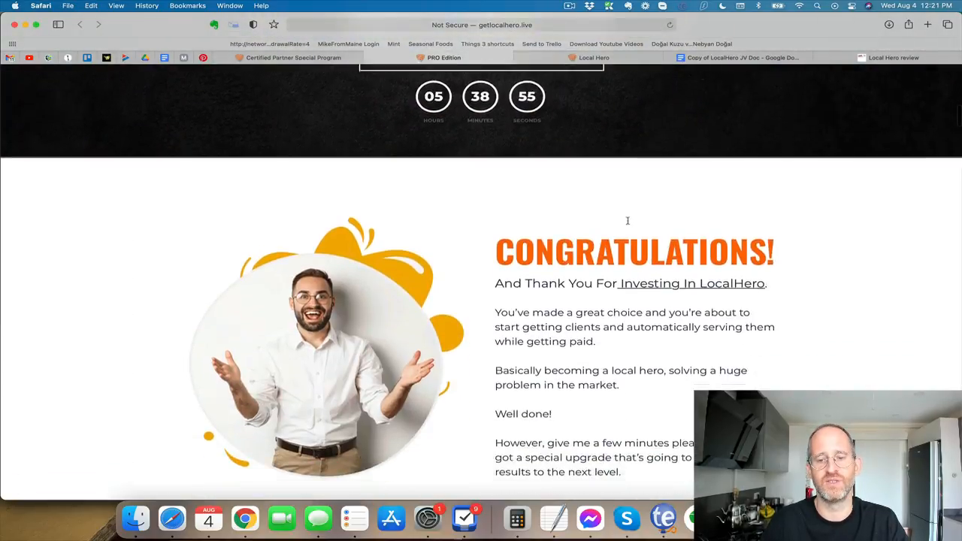
{"action": "scroll", "scroll_direction": "down", "scroll_amount": 3}
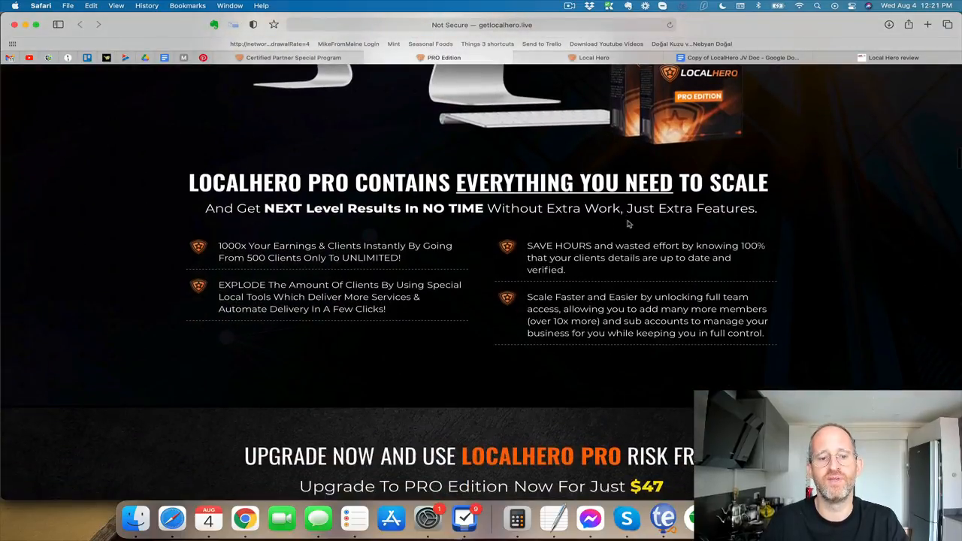
{"action": "scroll", "scroll_direction": "down", "scroll_amount": 3}
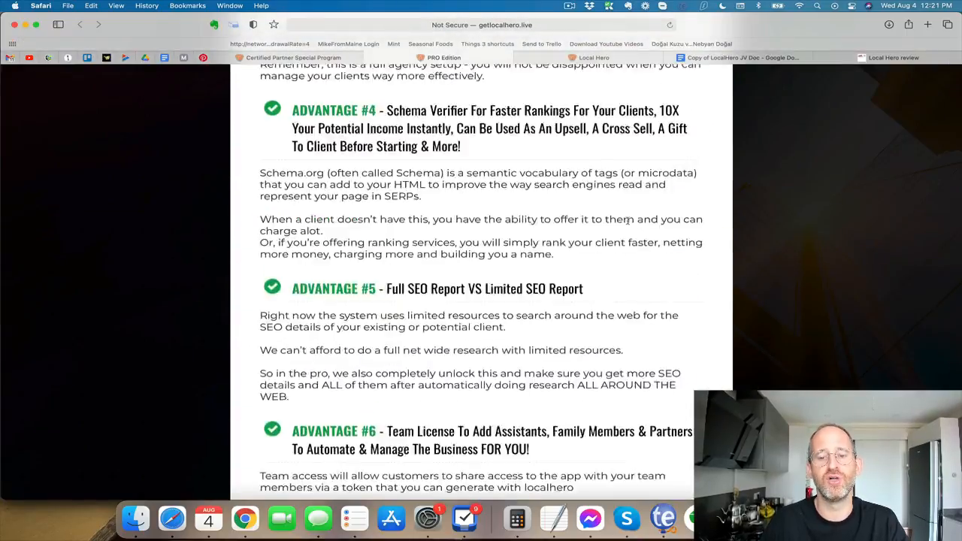
{"action": "scroll", "scroll_direction": "down", "scroll_amount": 3}
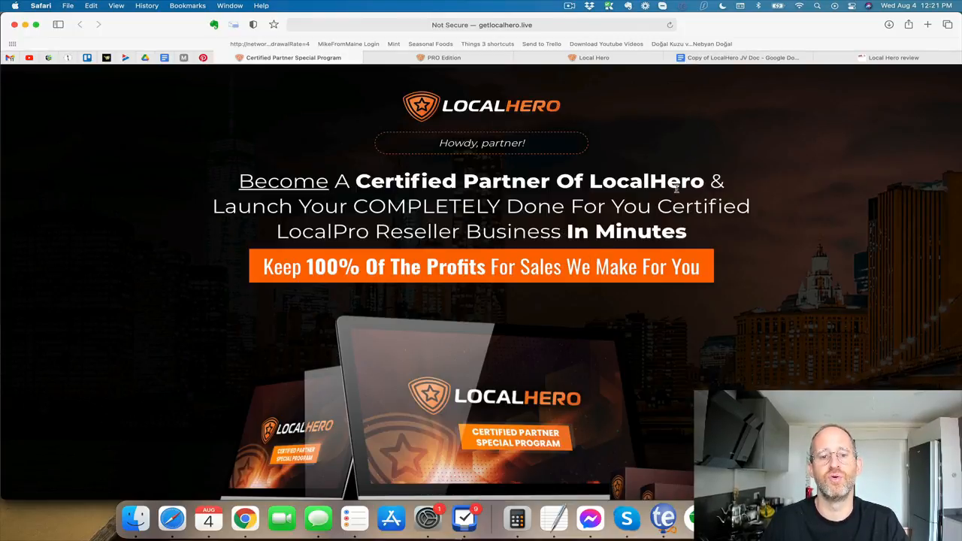
Step: Scroll the Certified Partner page down to reseller pricing: 50-client at $197, unlimited at $397
{"action": "scroll", "scroll_direction": "down", "scroll_amount": 3}
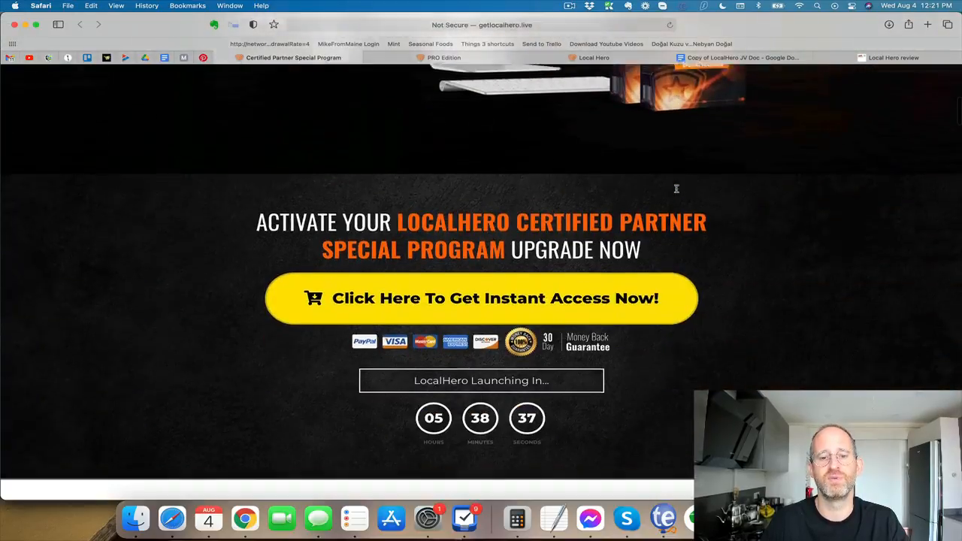
{"action": "scroll", "scroll_direction": "up", "scroll_amount": 3}
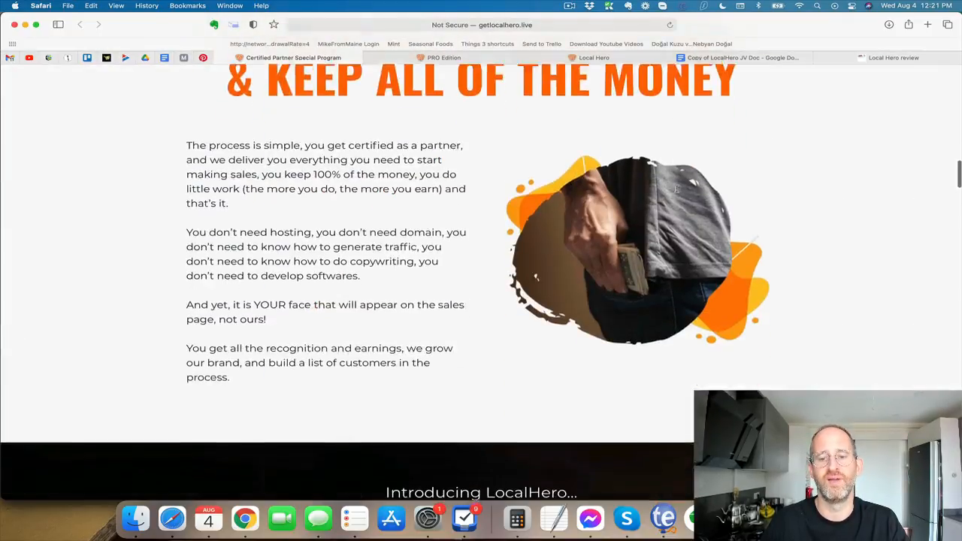
{"action": "scroll", "scroll_direction": "down", "scroll_amount": 3}
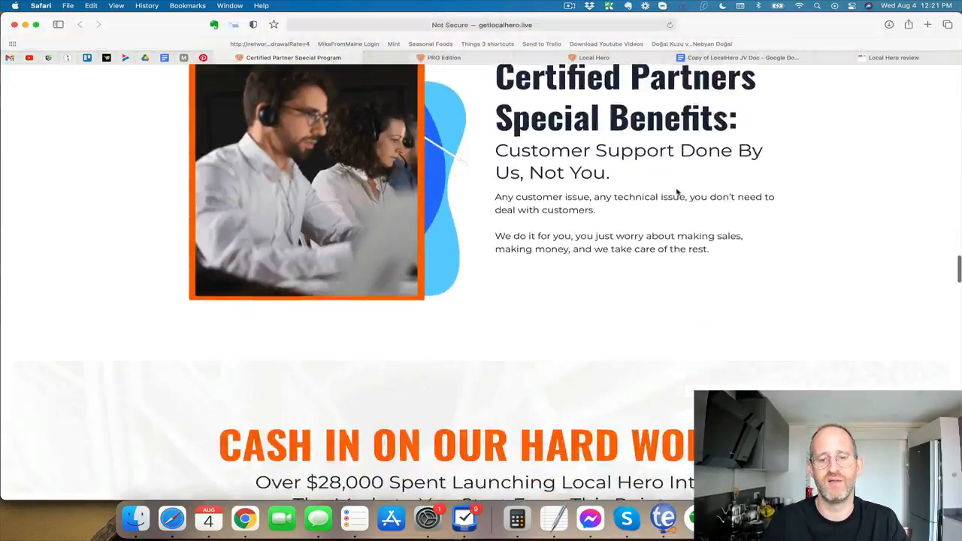
{"action": "scroll", "scroll_direction": "down", "scroll_amount": 3}
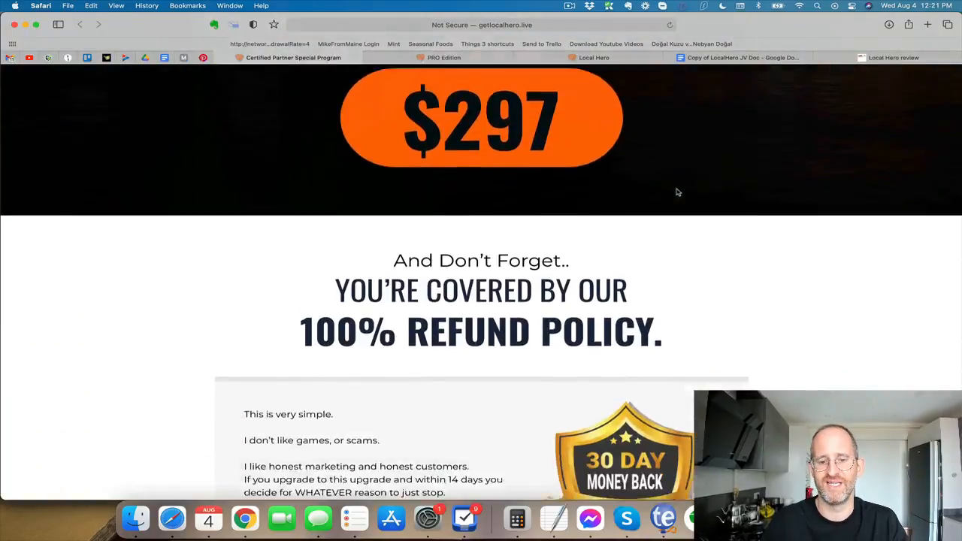
{"action": "scroll", "scroll_direction": "down", "scroll_amount": 3}
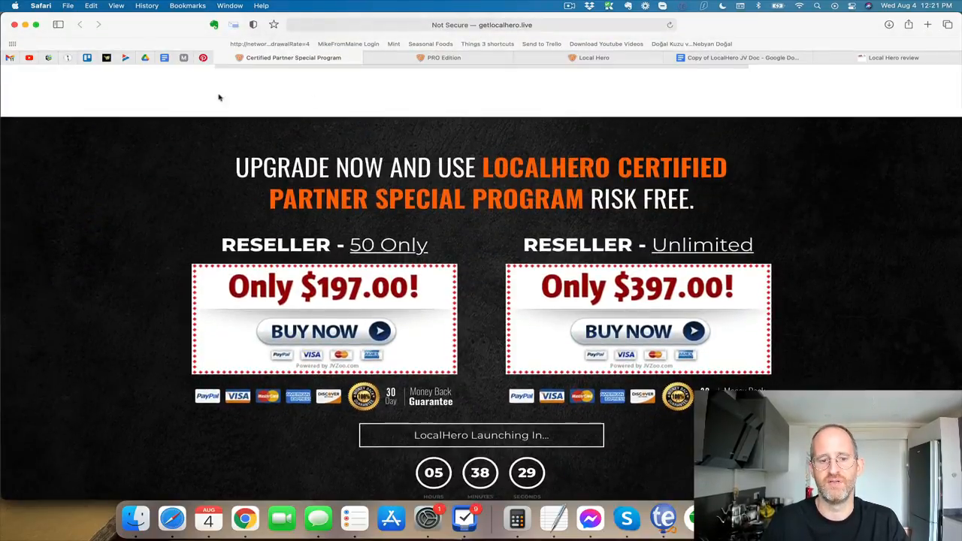
{"action": "mouse_move", "coordinate": [598, 233]}
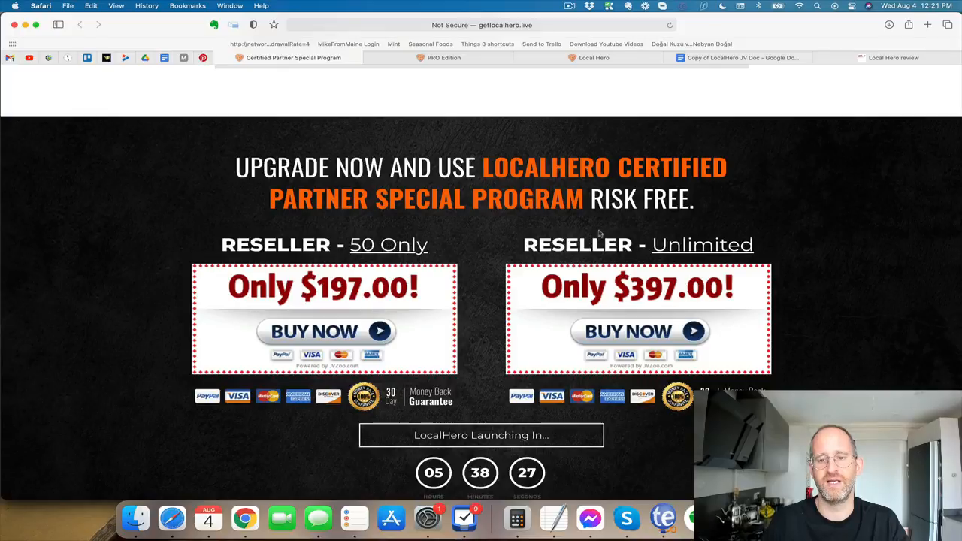
{"action": "mouse_move", "coordinate": [506, 186]}
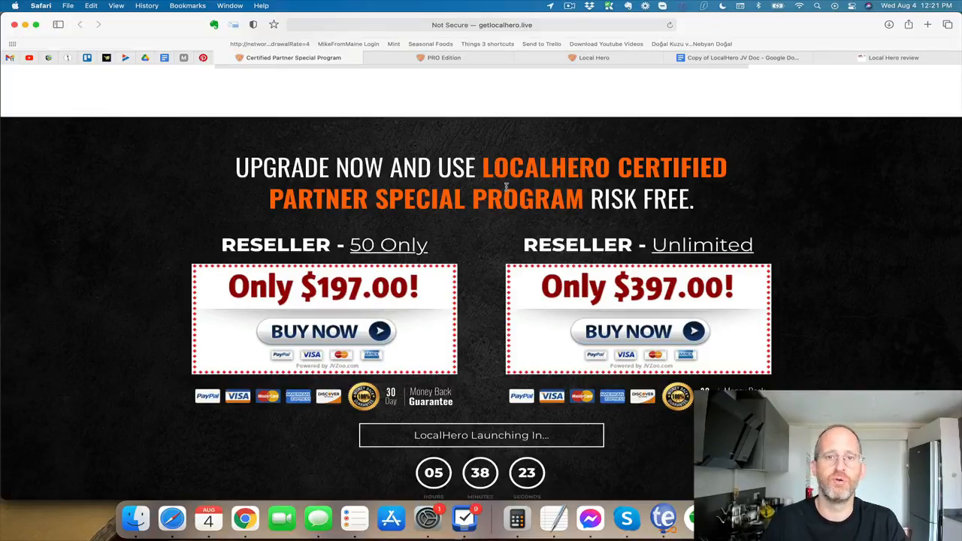
{"action": "mouse_move", "coordinate": [595, 183]}
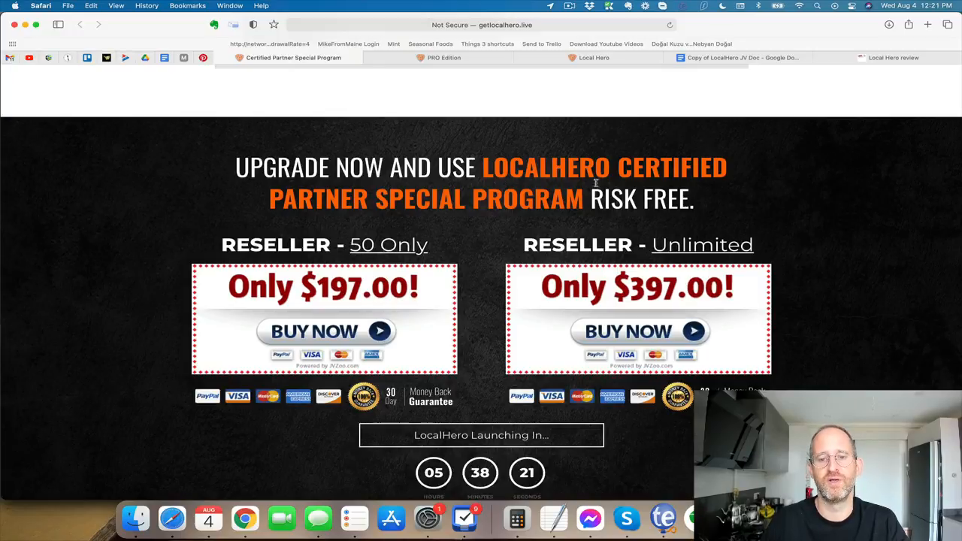